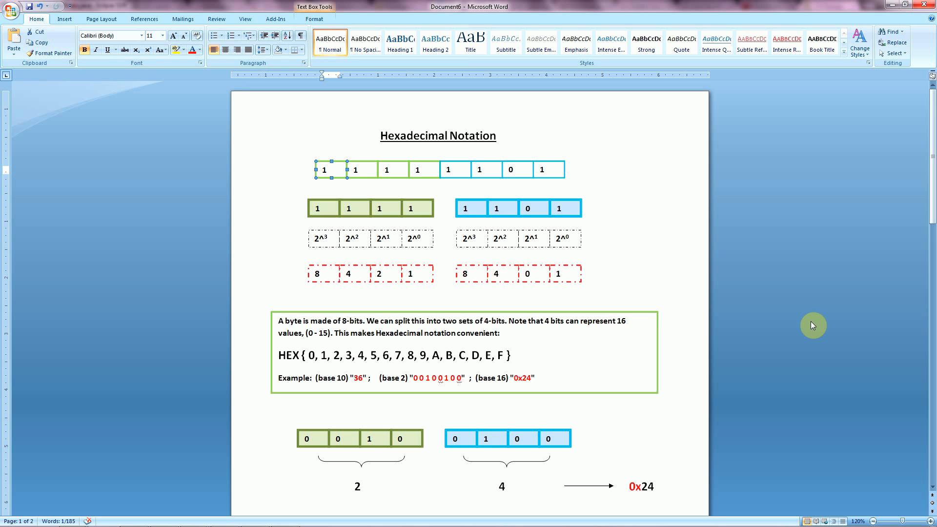
mouse_move(782, 303)
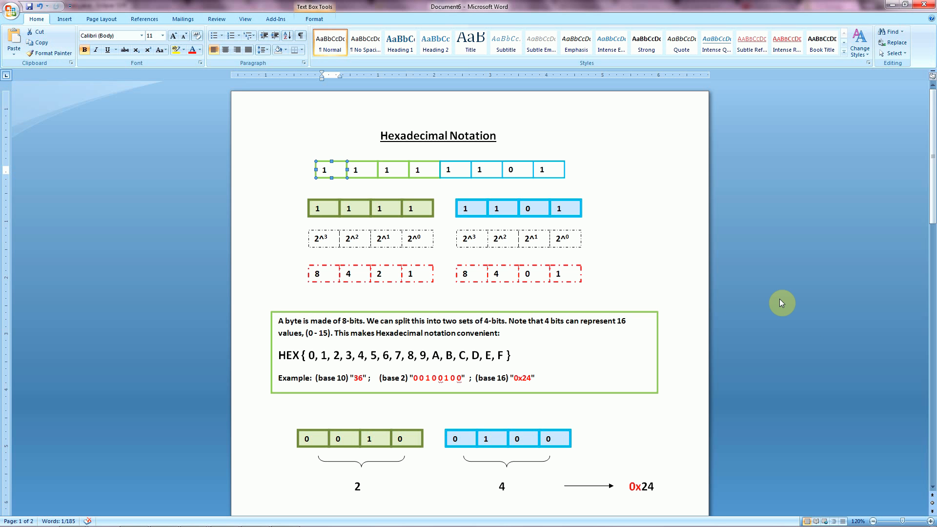
mouse_move(743, 239)
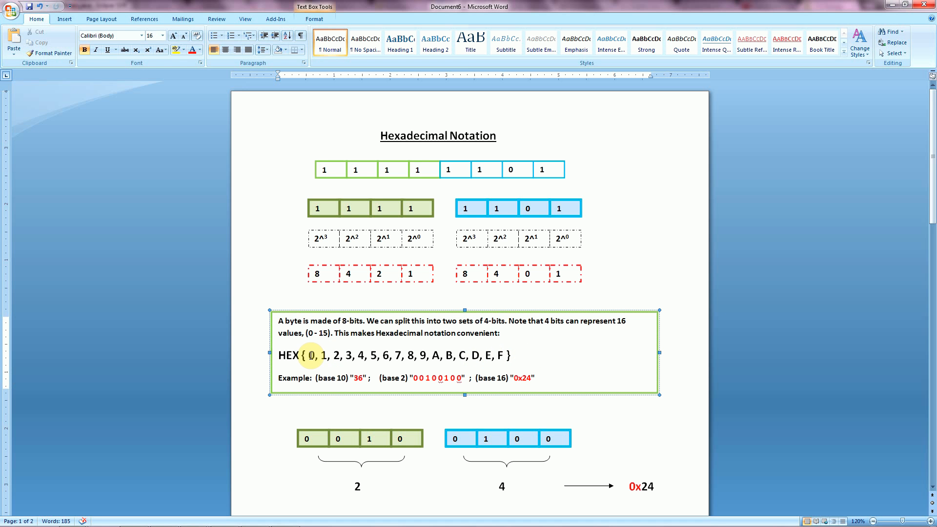
mouse_move(498, 370)
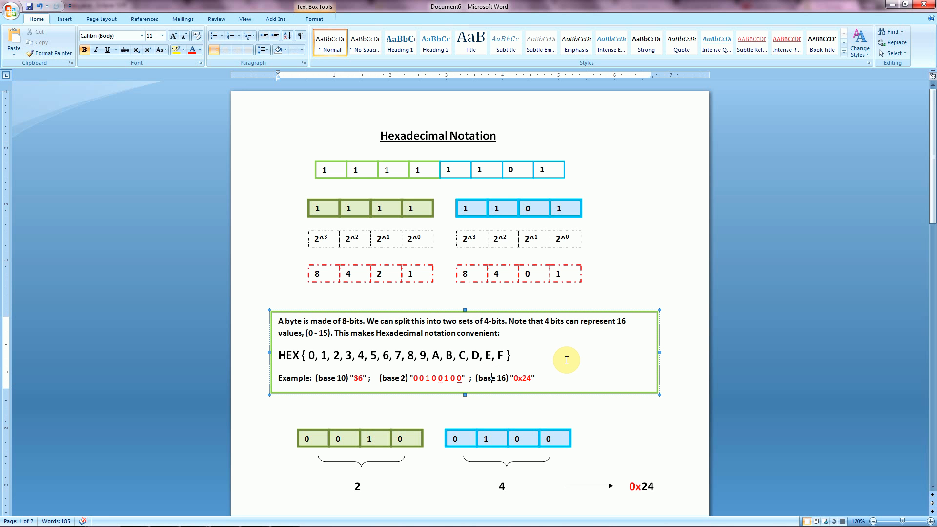
mouse_move(311, 192)
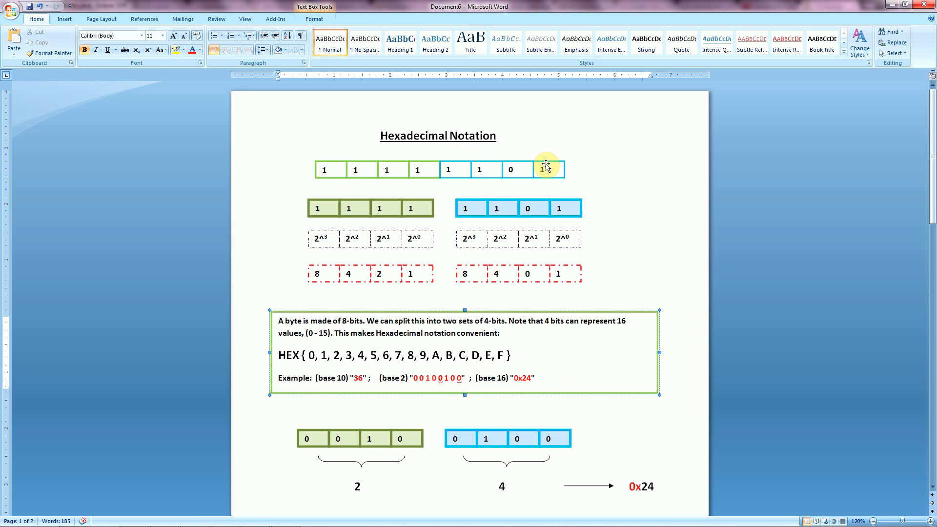
mouse_move(336, 168)
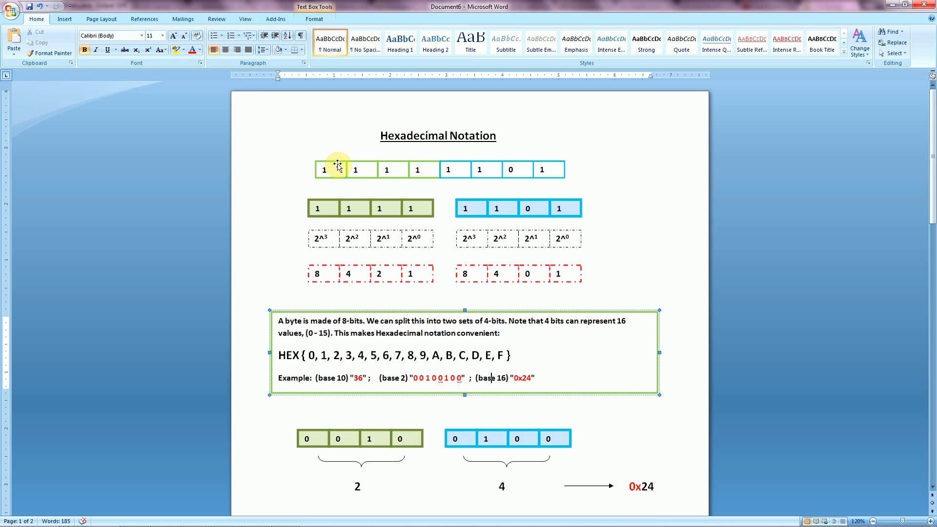
mouse_move(341, 167)
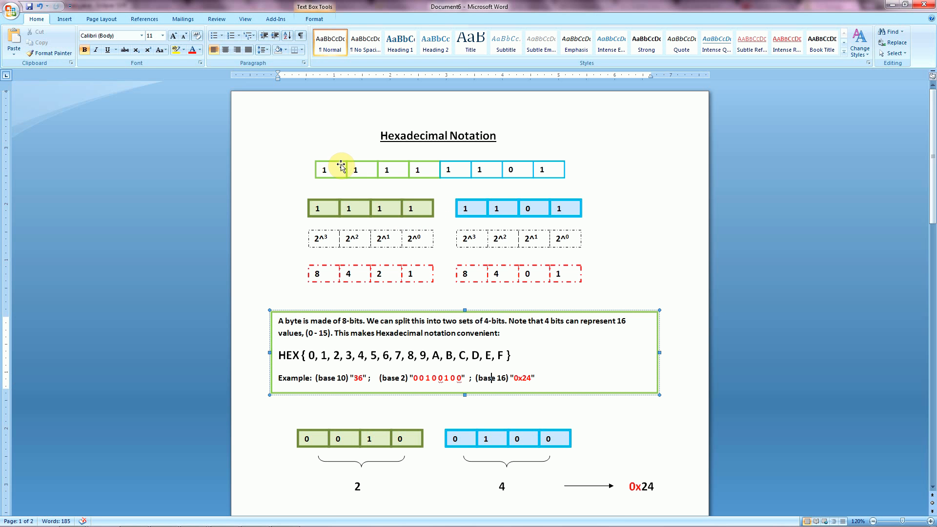
mouse_move(359, 170)
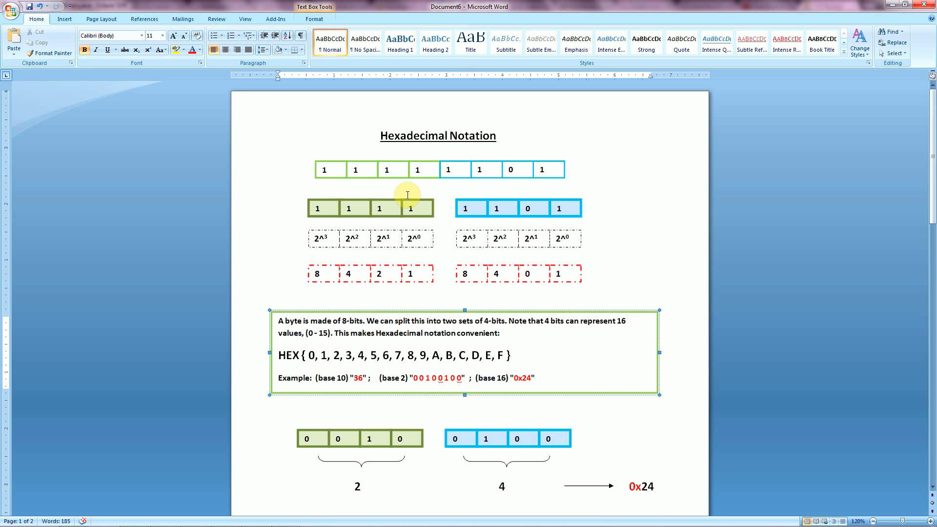
Highlight the 24 and the last four binary digits in the 0x24 example while scrolling down.
scroll(down, 3)
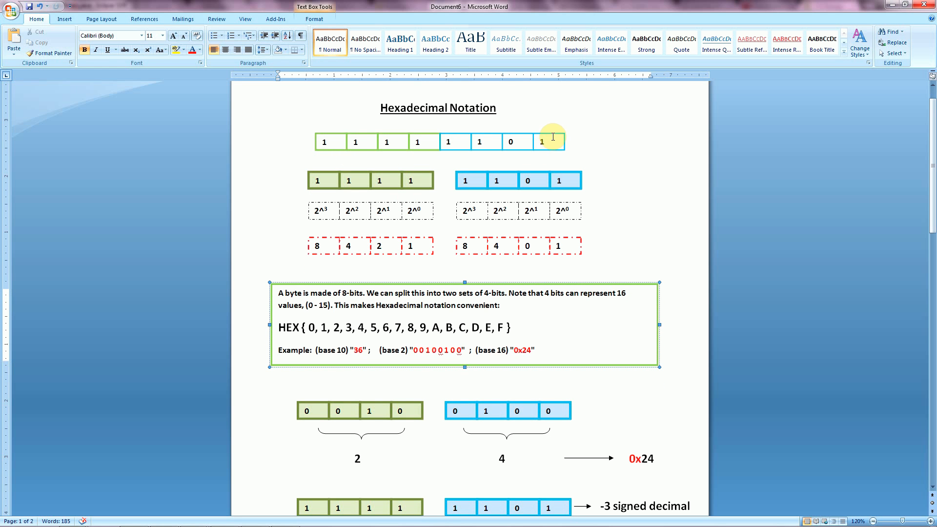
mouse_move(556, 152)
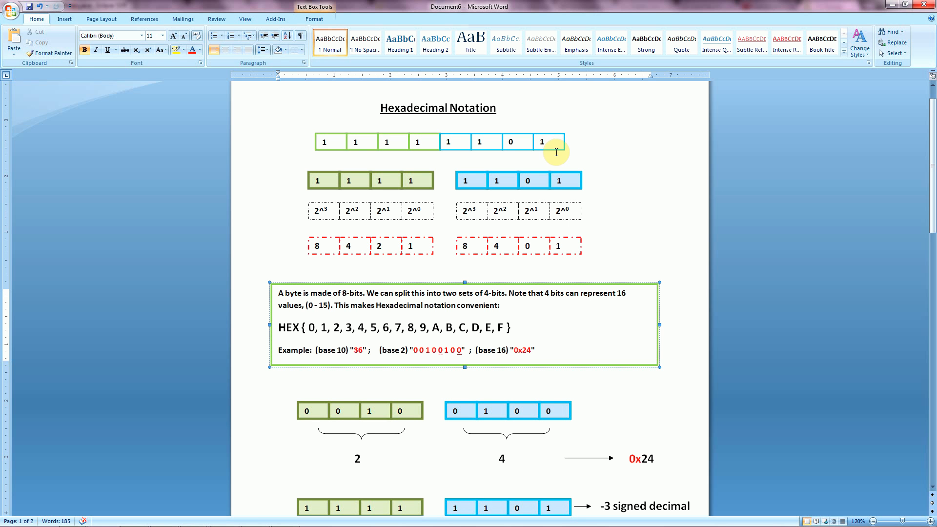
mouse_move(336, 151)
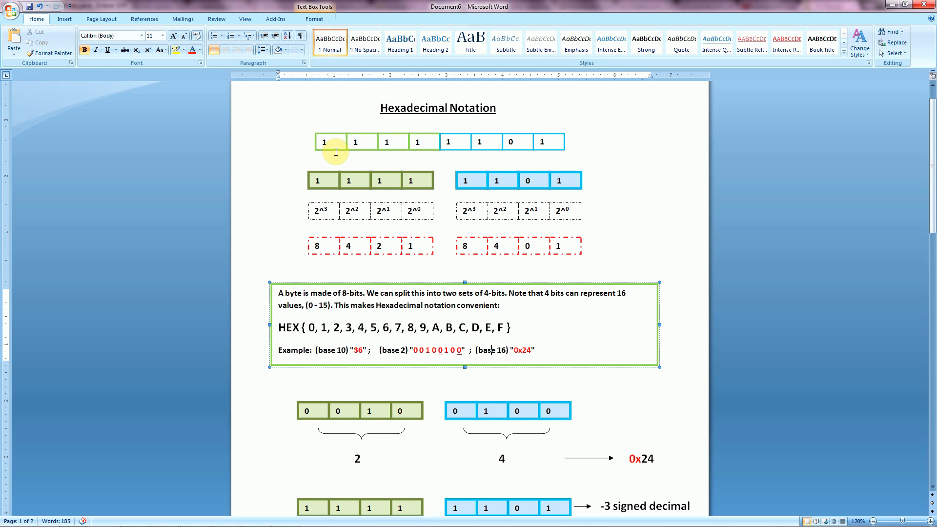
mouse_move(396, 158)
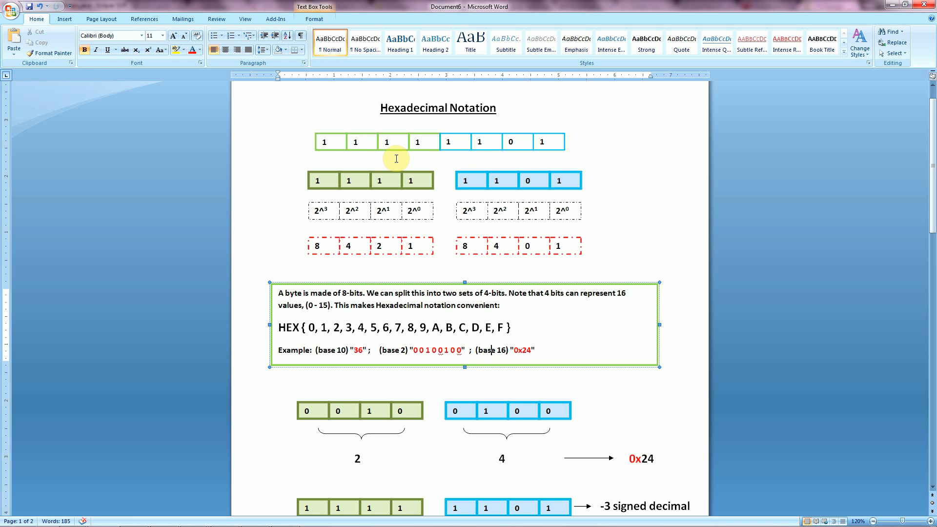
mouse_move(410, 173)
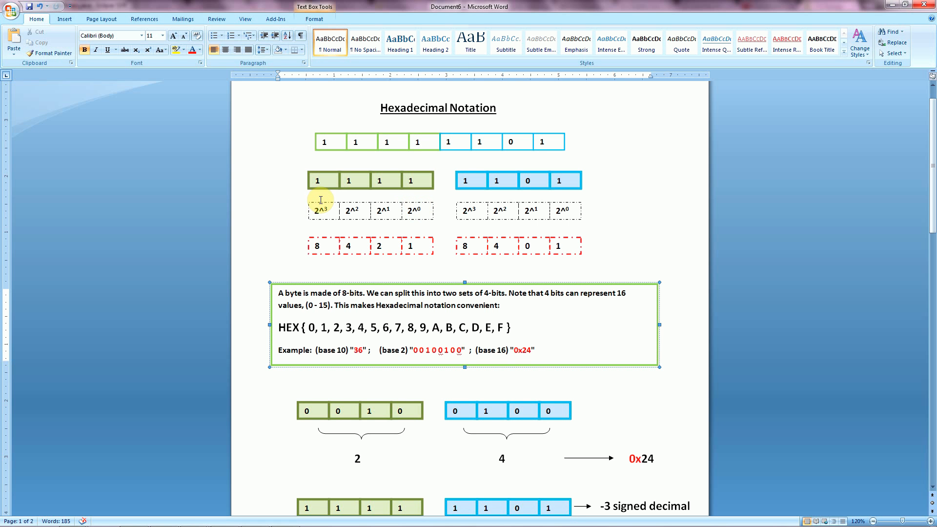
mouse_move(443, 216)
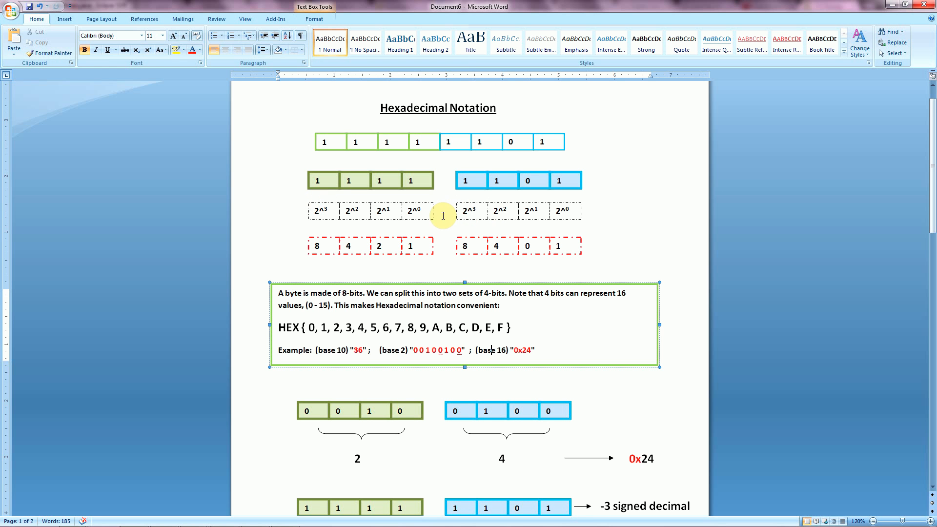
mouse_move(349, 186)
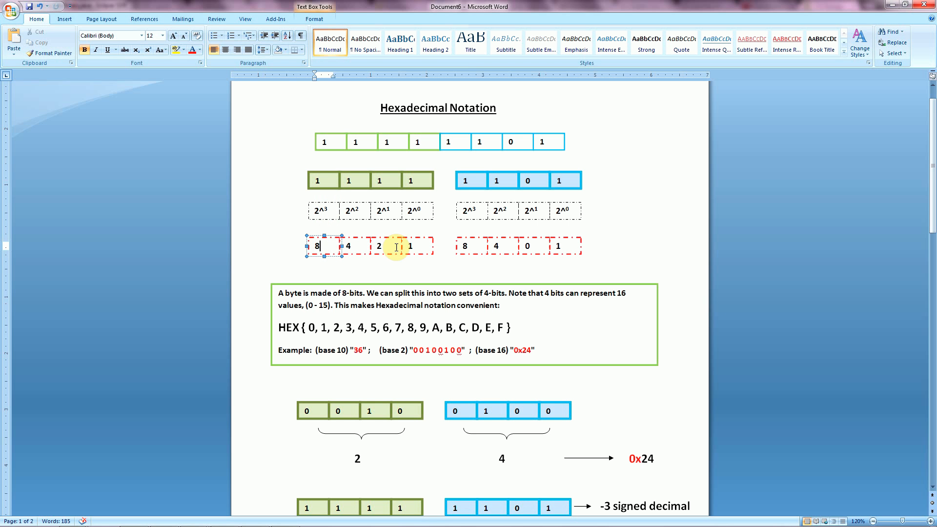
mouse_move(374, 256)
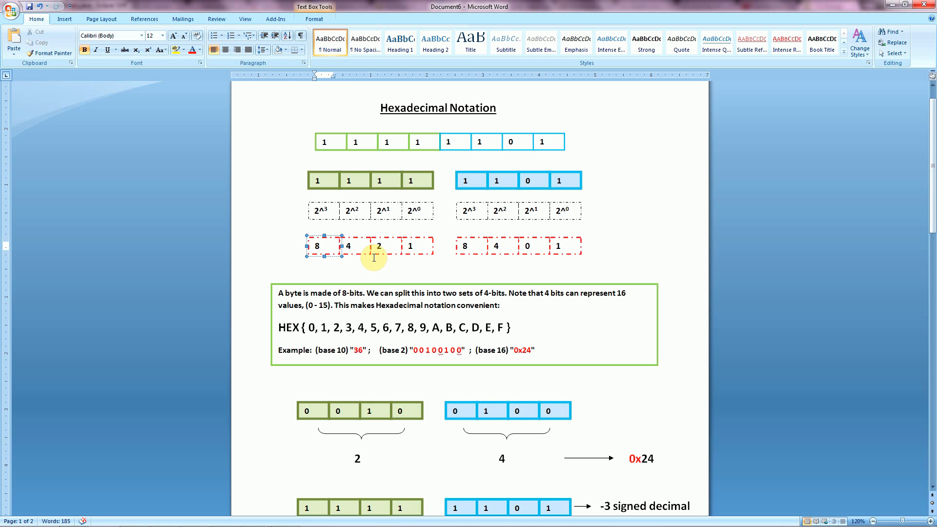
mouse_move(424, 264)
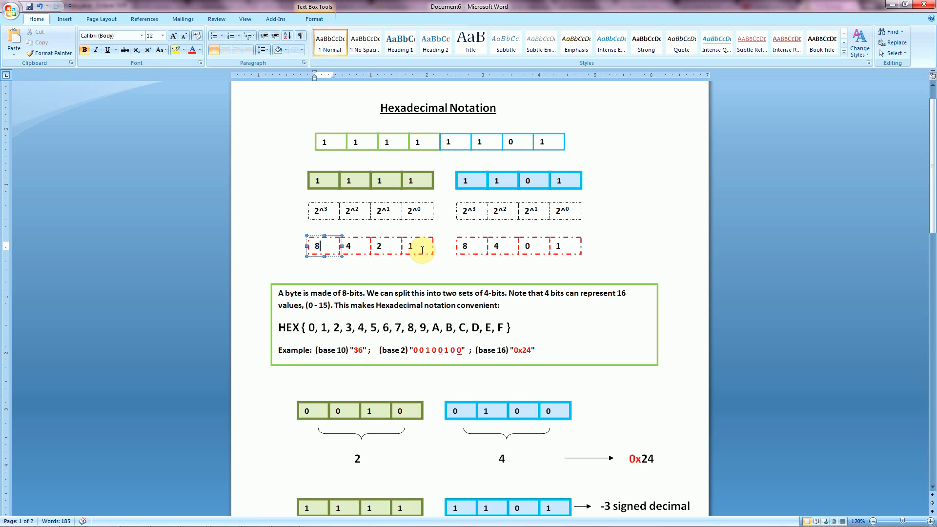
mouse_move(395, 260)
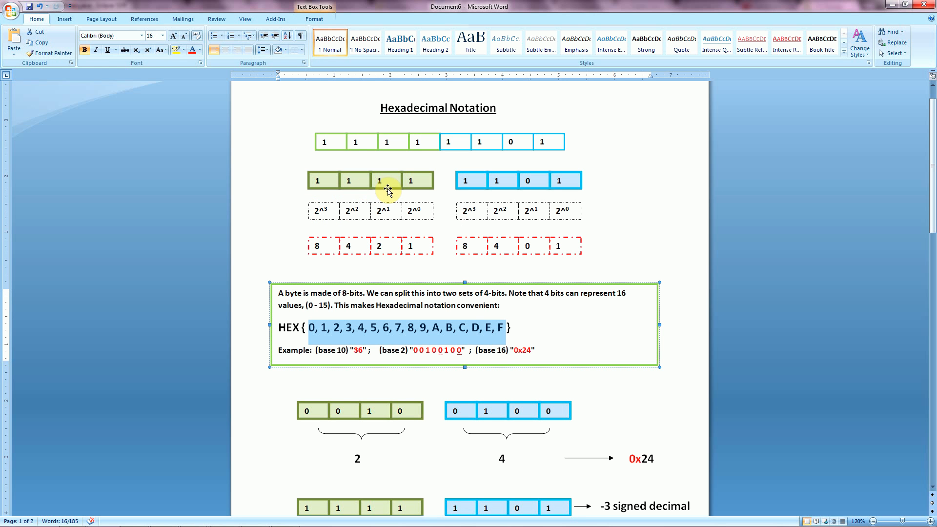
mouse_move(330, 145)
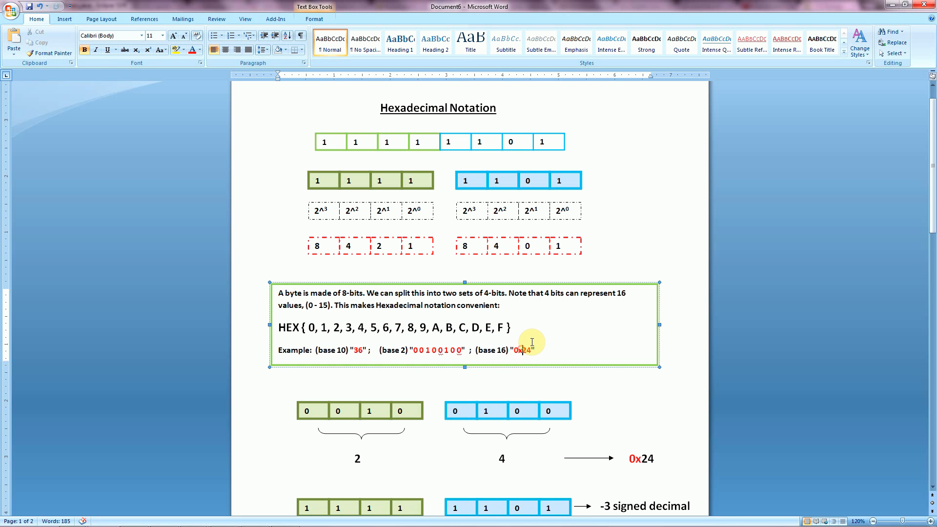
mouse_move(517, 319)
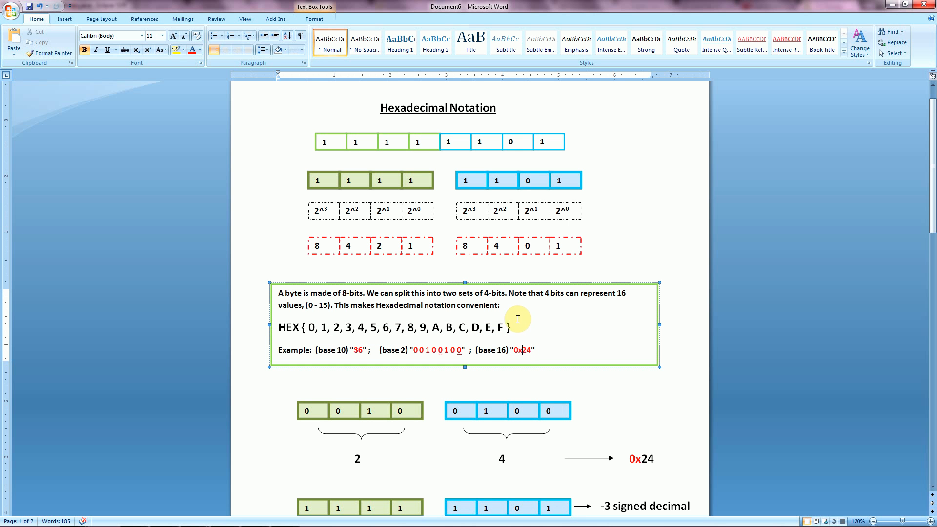
mouse_move(531, 332)
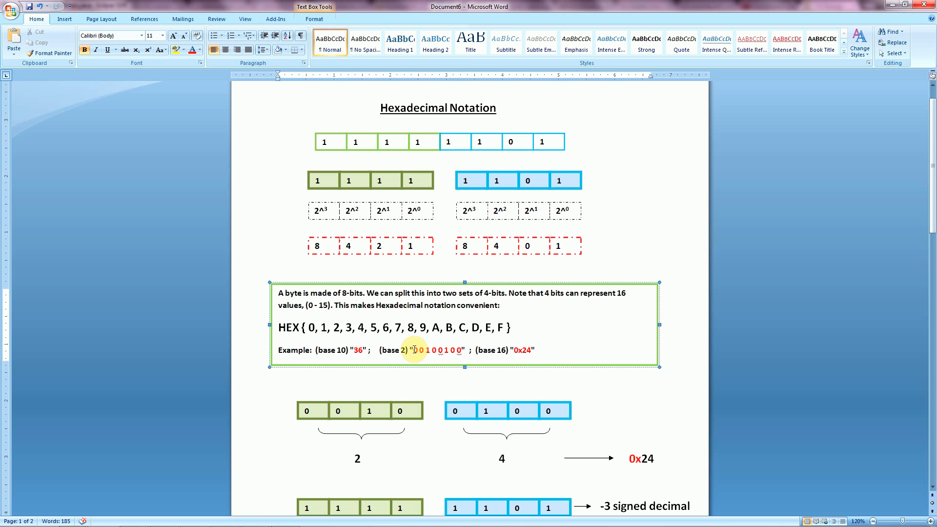
drag(413, 349, 460, 350)
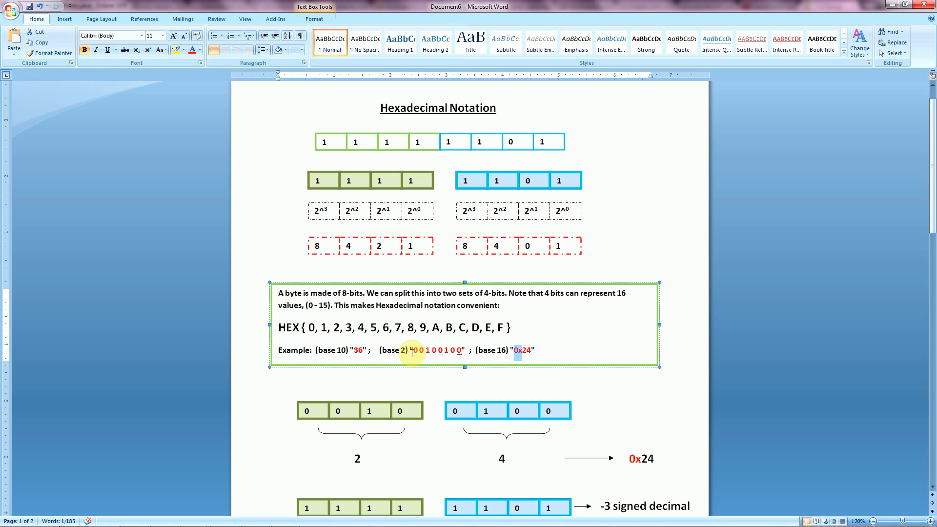
drag(411, 350, 463, 349)
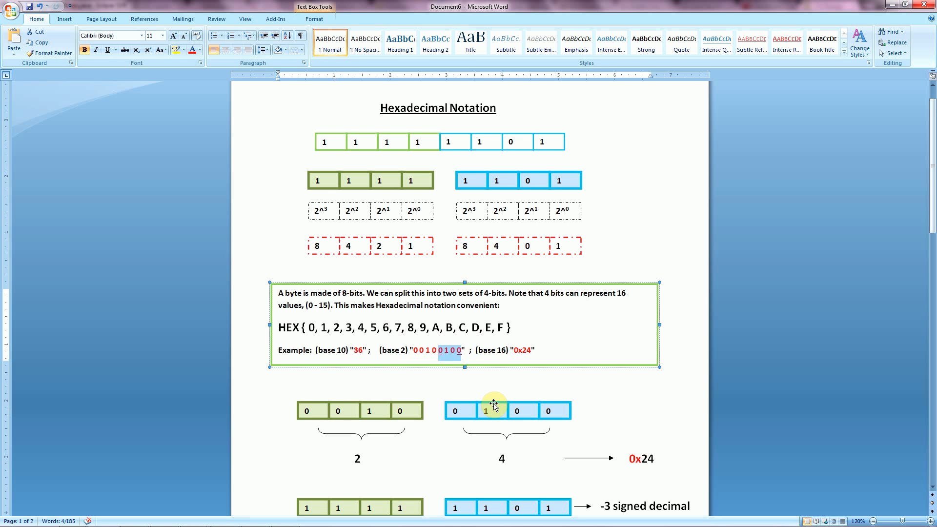
scroll(down, 3)
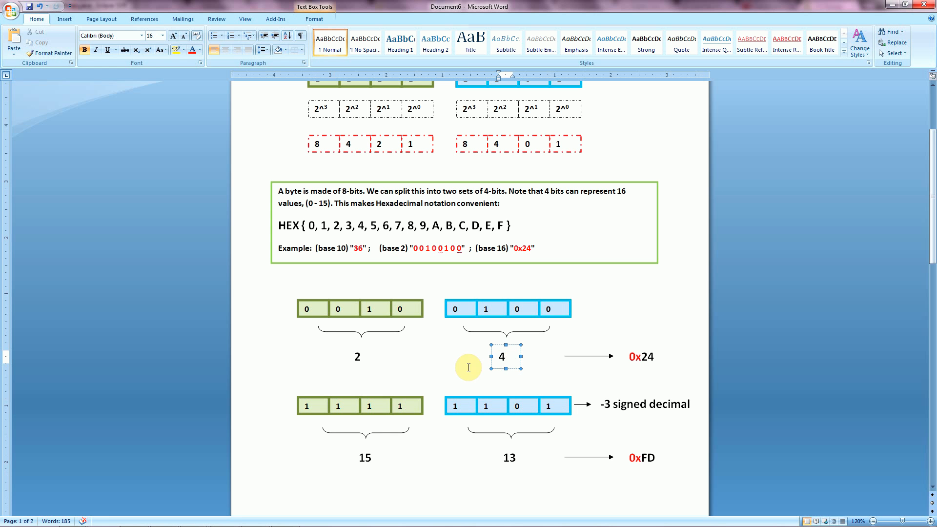
mouse_move(457, 357)
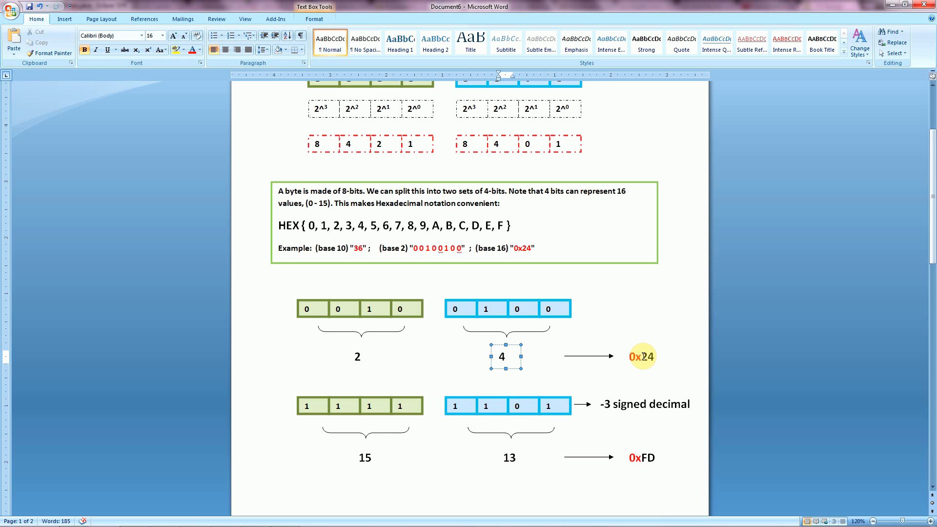
click(640, 356)
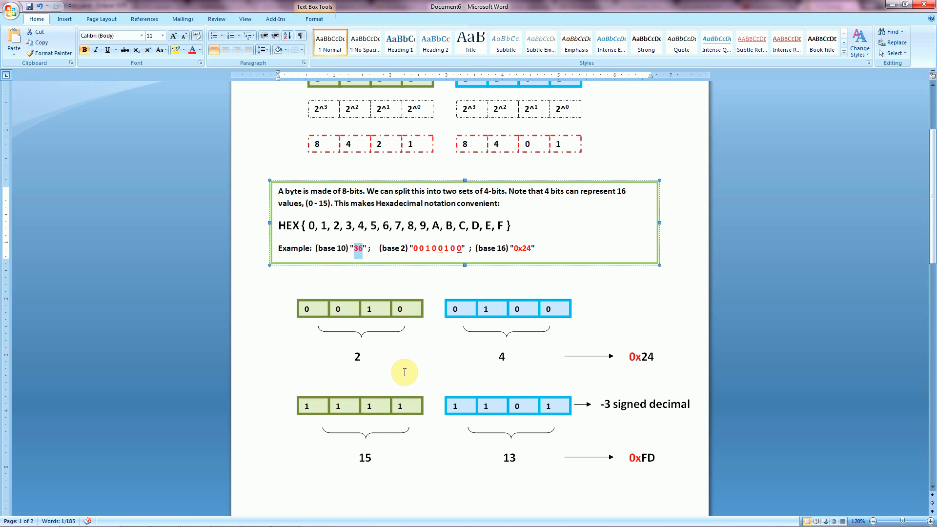
Select the 13 label under the blue nibble and scroll to the RGB and CSS examples on page 2.
scroll(down, 3)
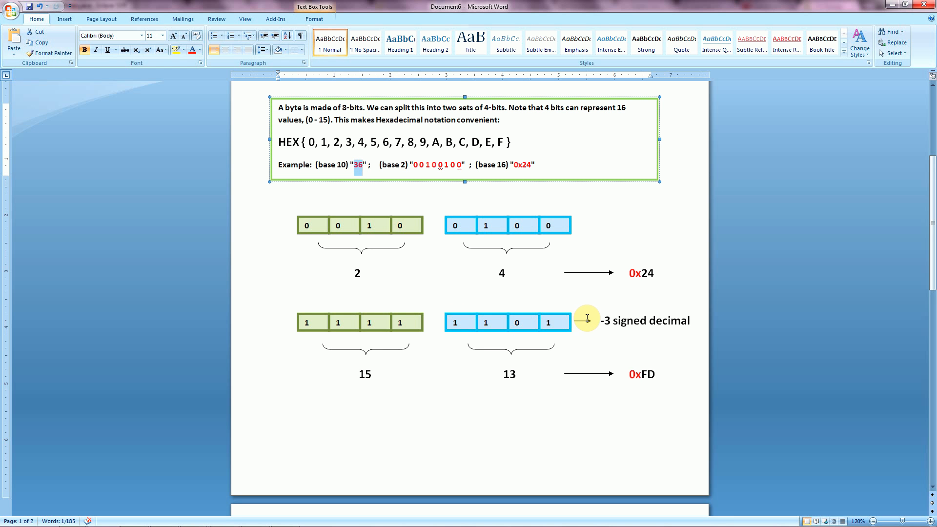
mouse_move(595, 323)
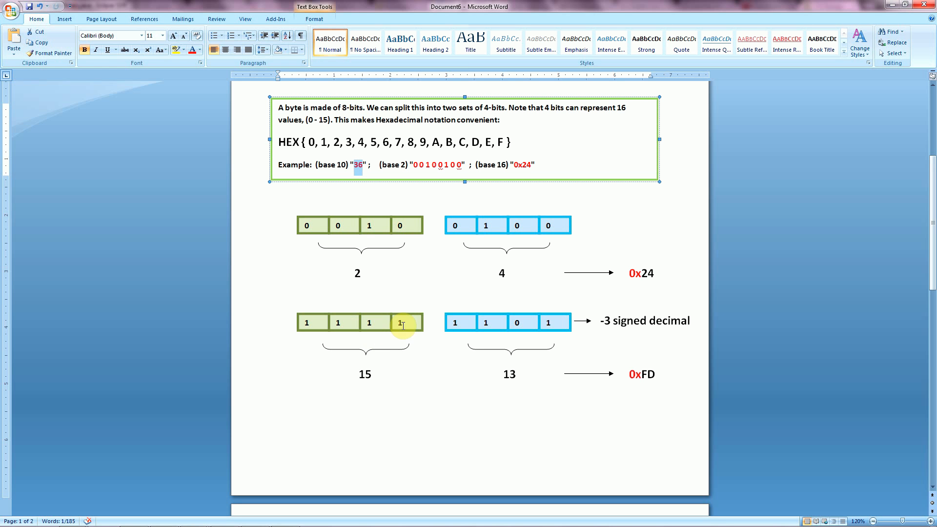
mouse_move(405, 321)
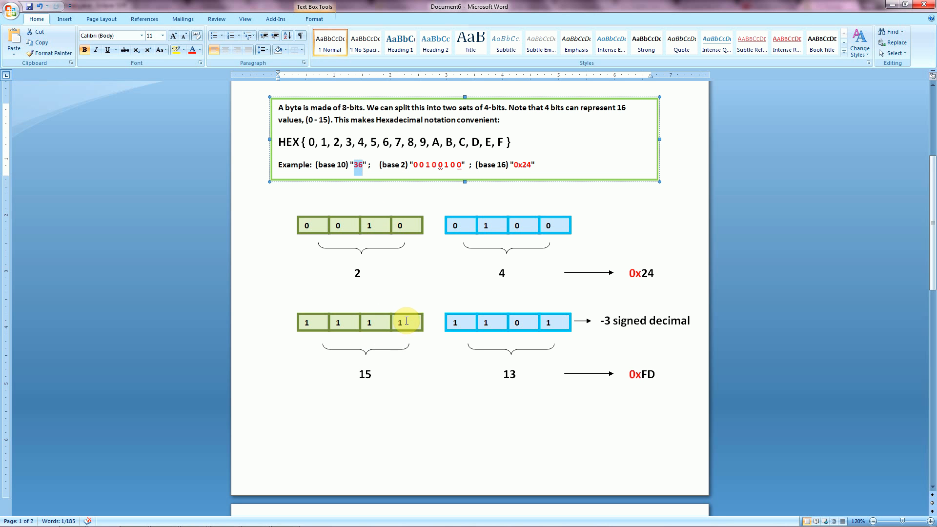
mouse_move(394, 339)
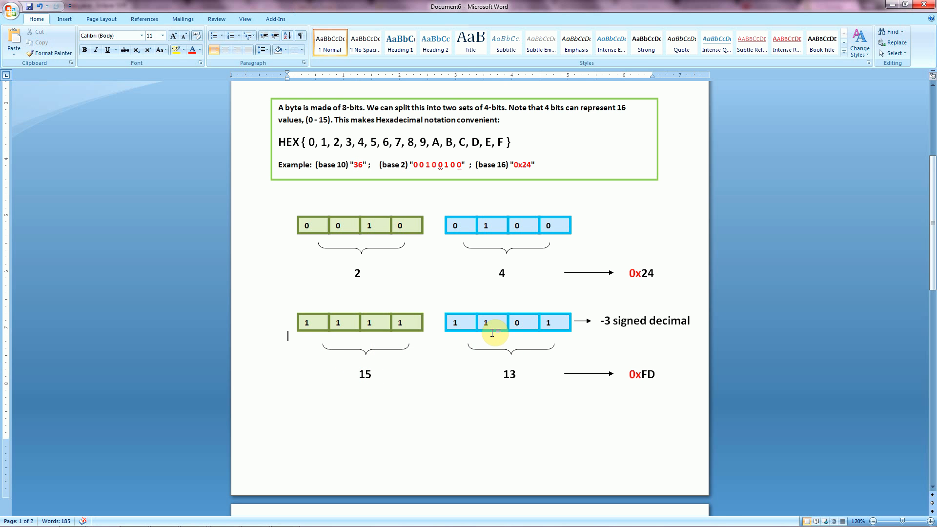
mouse_move(514, 362)
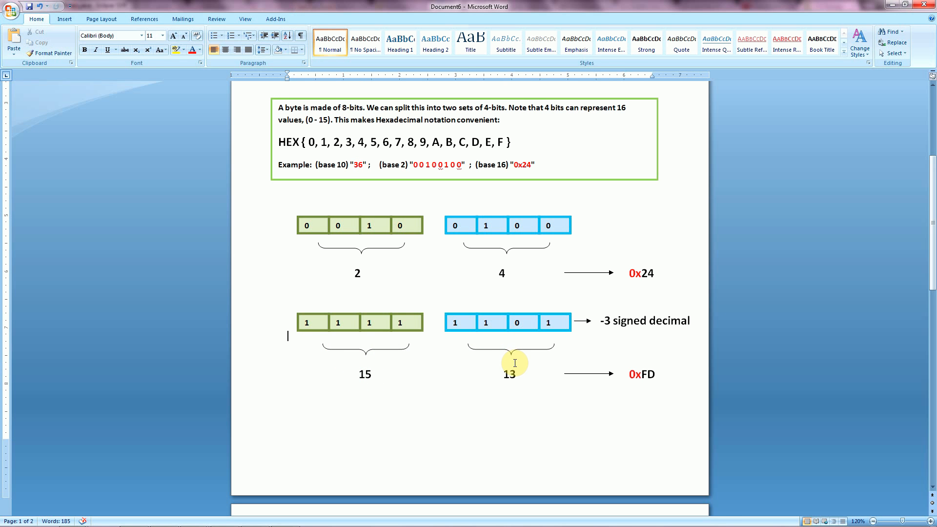
click(509, 374)
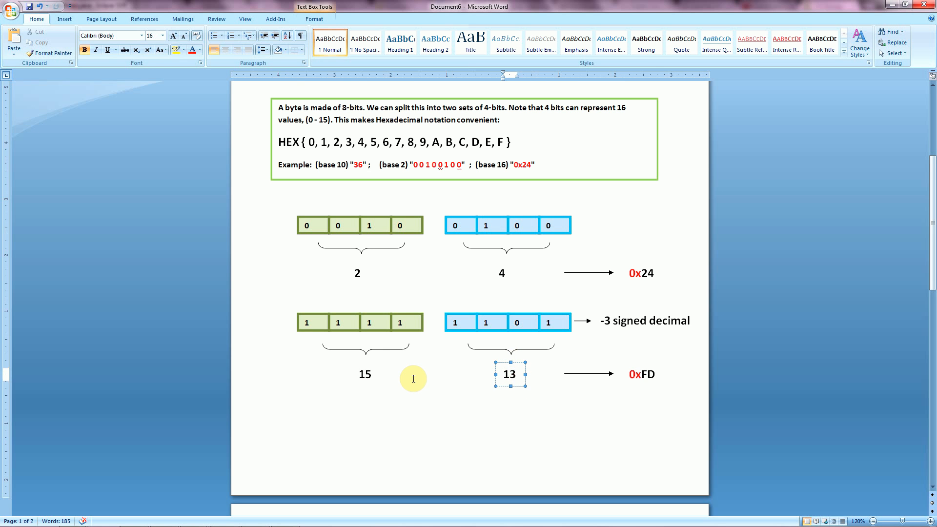
click(365, 374)
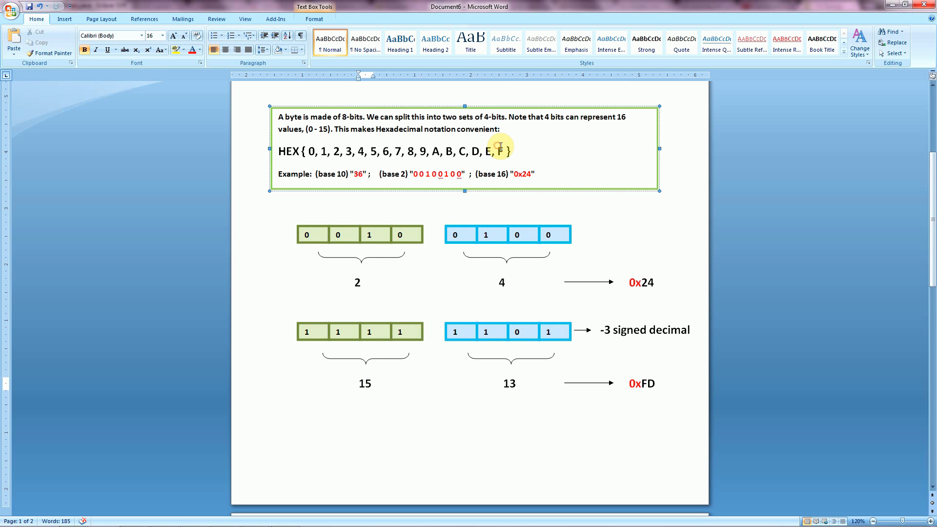
mouse_move(506, 378)
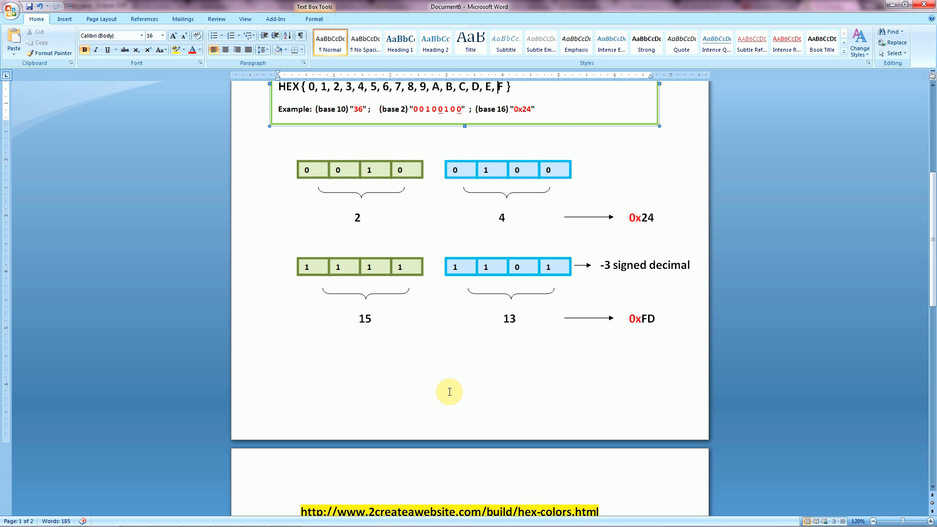
scroll(down, 3)
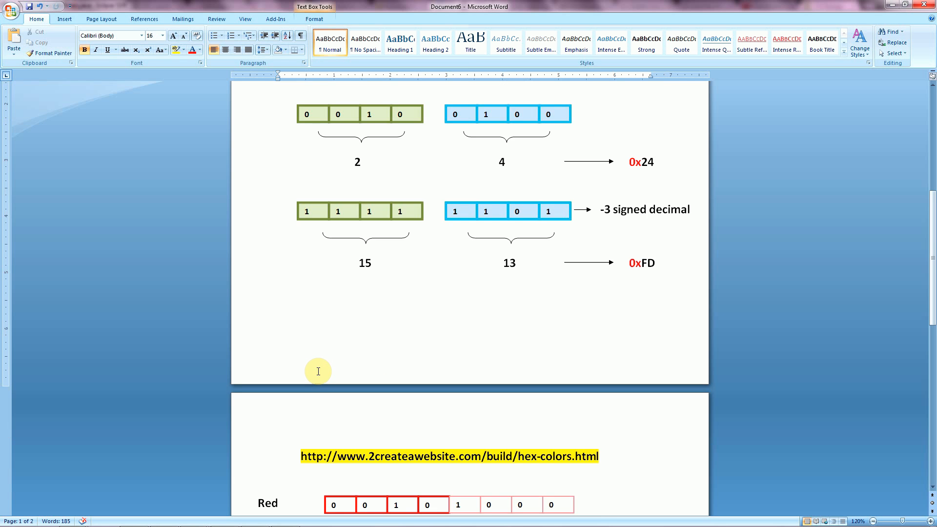
scroll(down, 3)
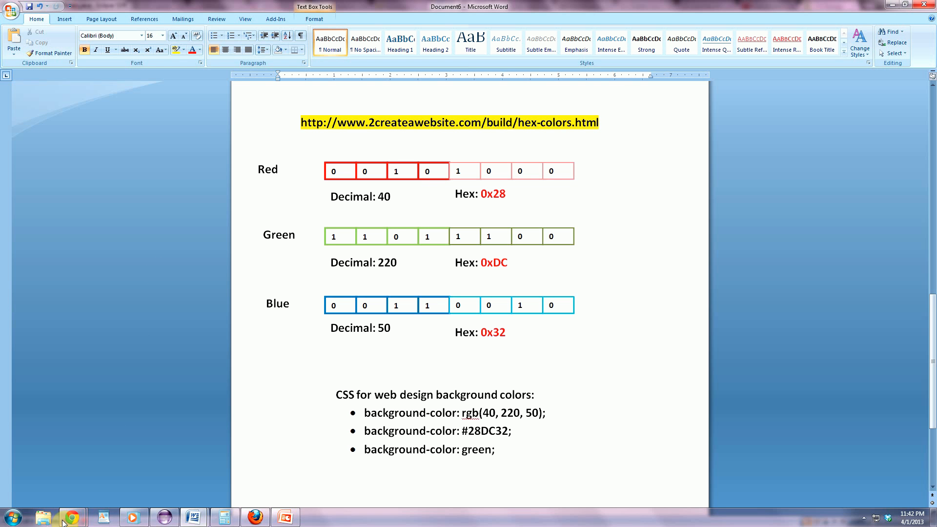
Bring up the hex color generator in Chrome and select the Red value 40 beside hex 28DC32.
click(72, 516)
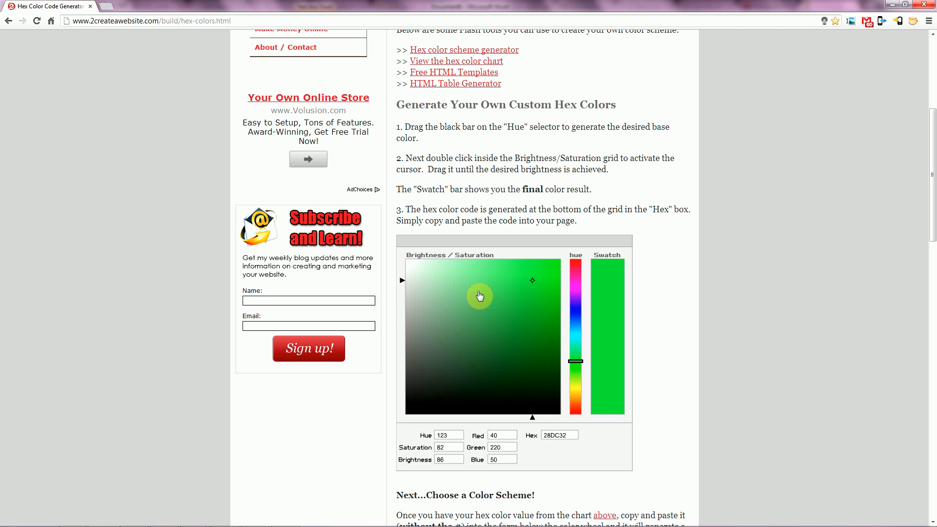
mouse_move(533, 207)
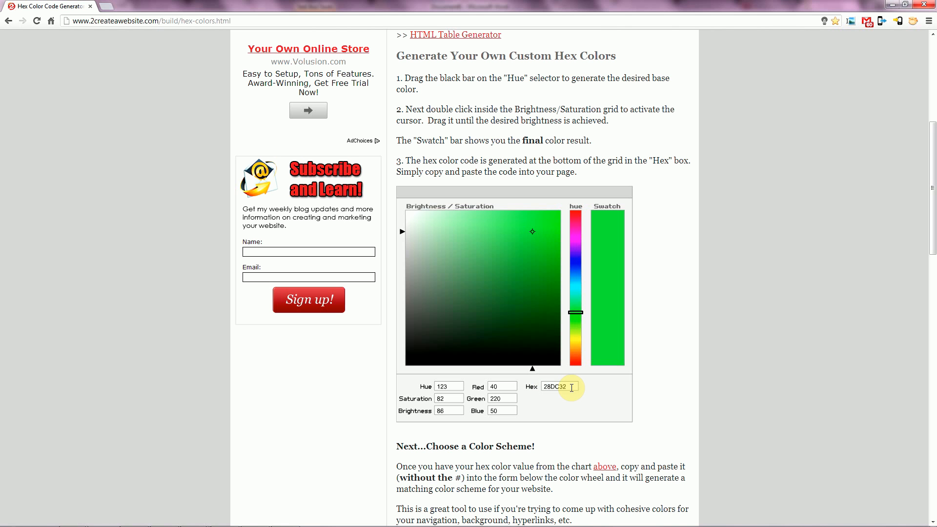
mouse_move(457, 456)
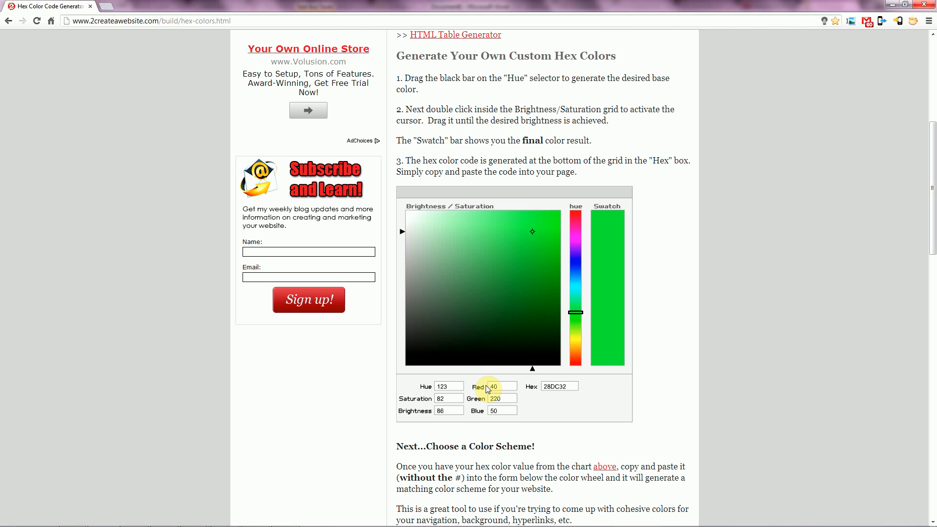
click(502, 410)
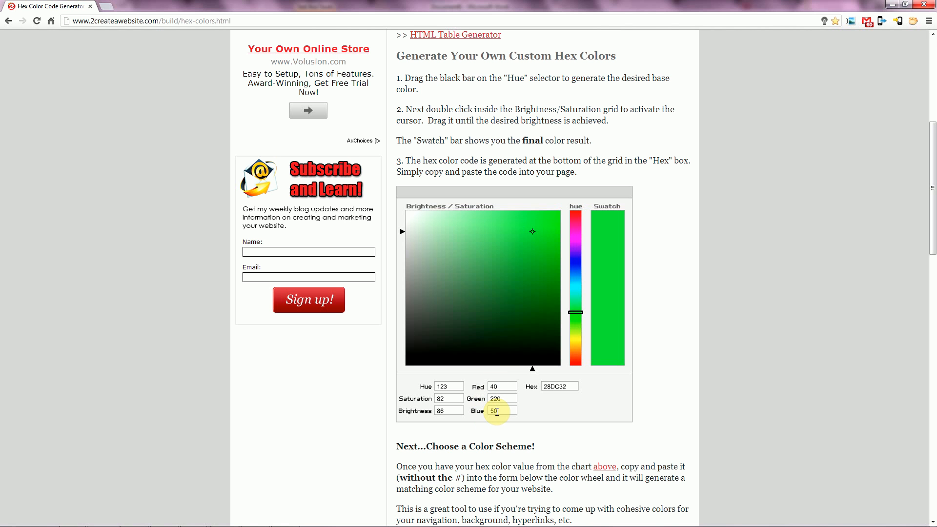
mouse_move(610, 252)
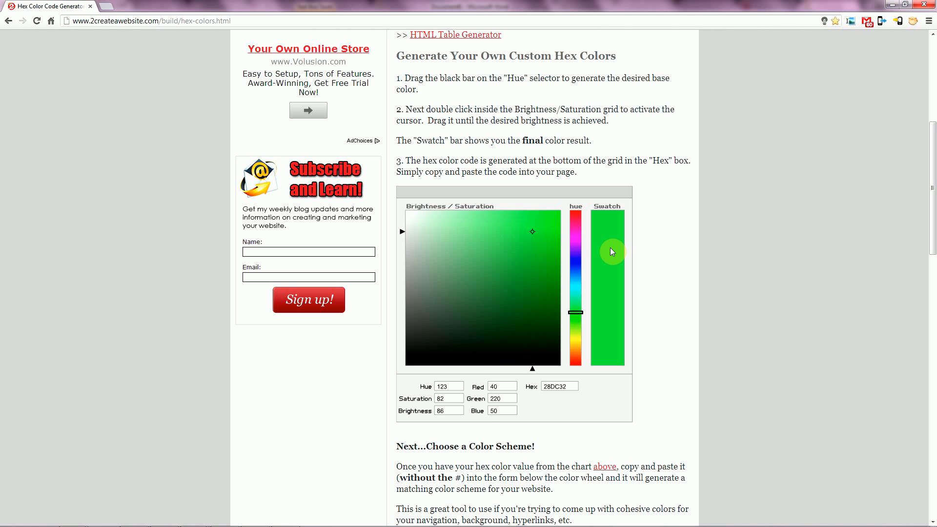
mouse_move(575, 245)
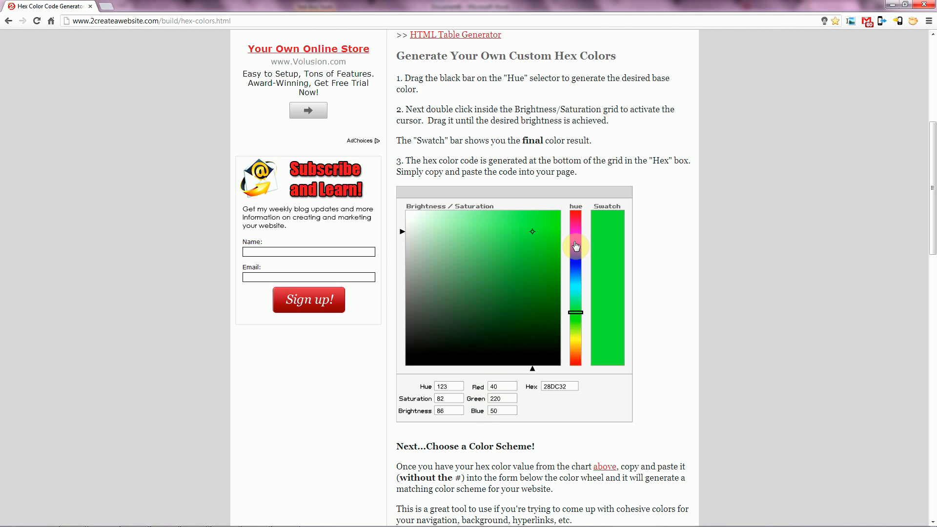
mouse_move(408, 218)
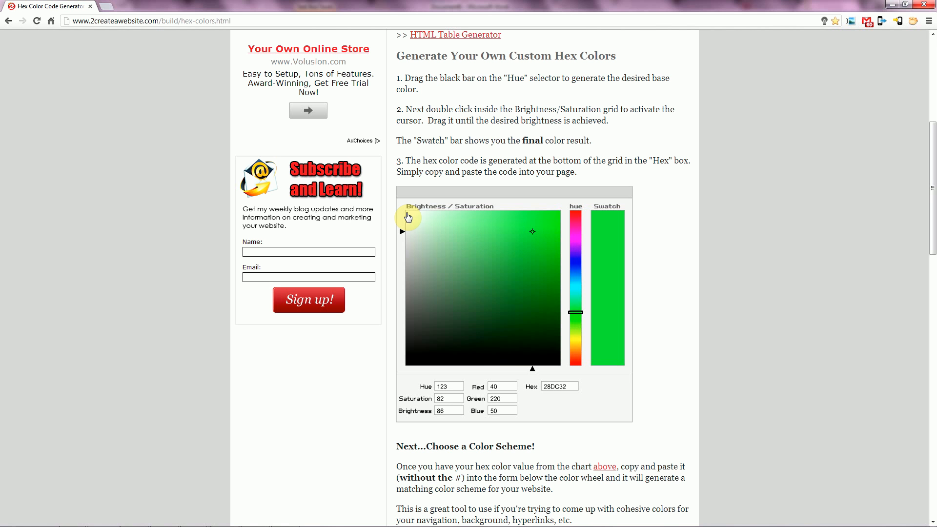
mouse_move(419, 240)
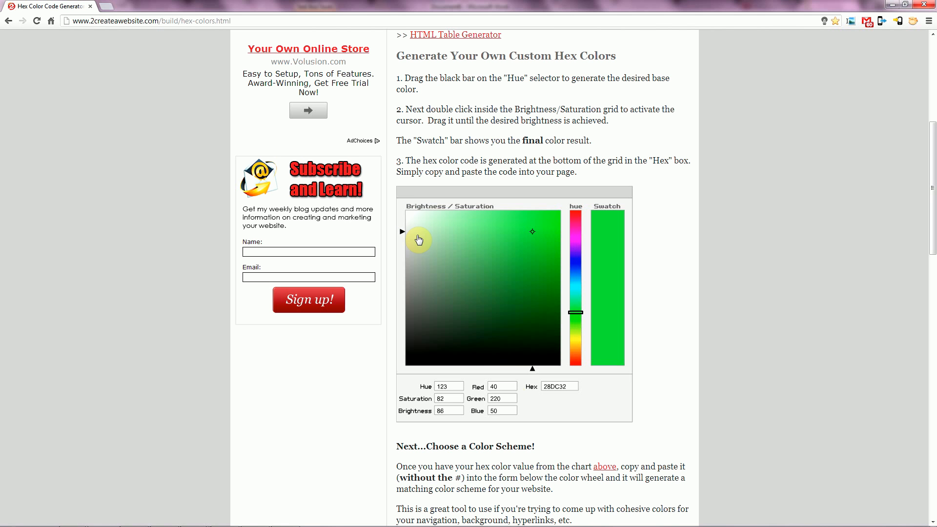
click(502, 386)
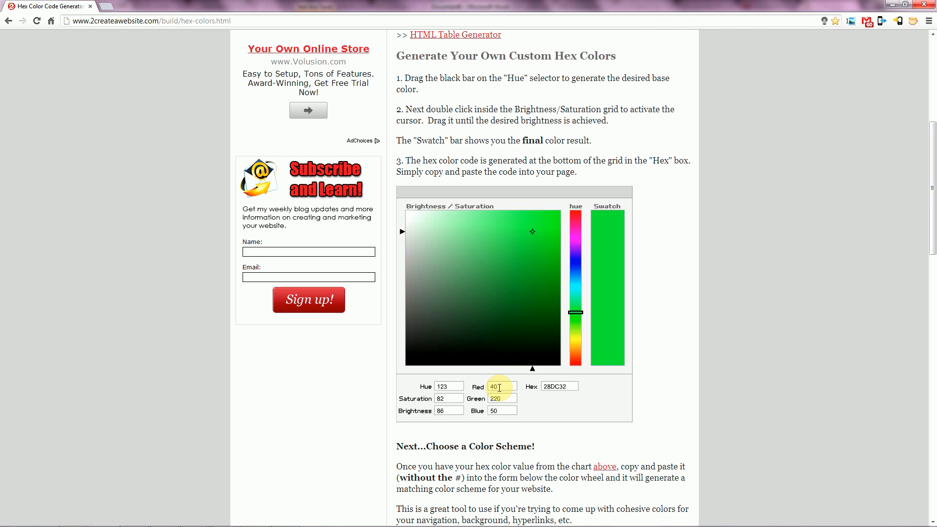
click(502, 398)
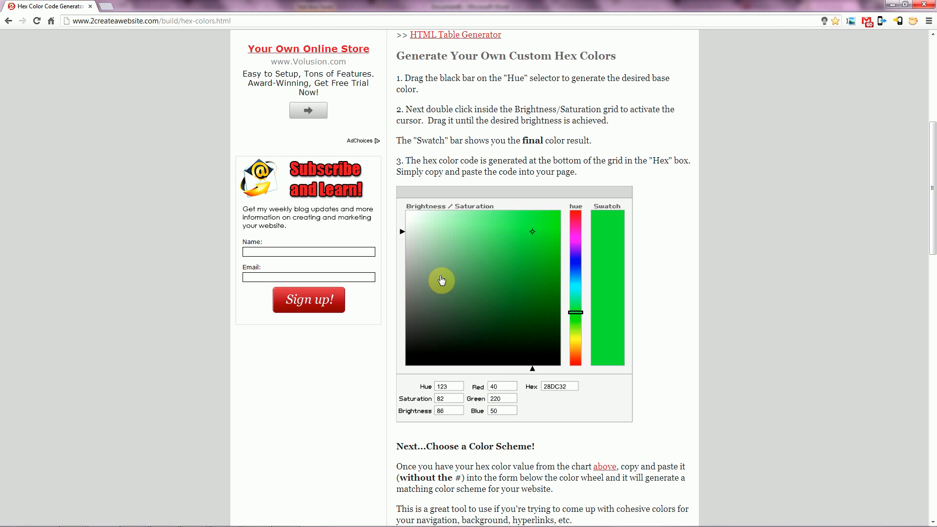
mouse_move(406, 214)
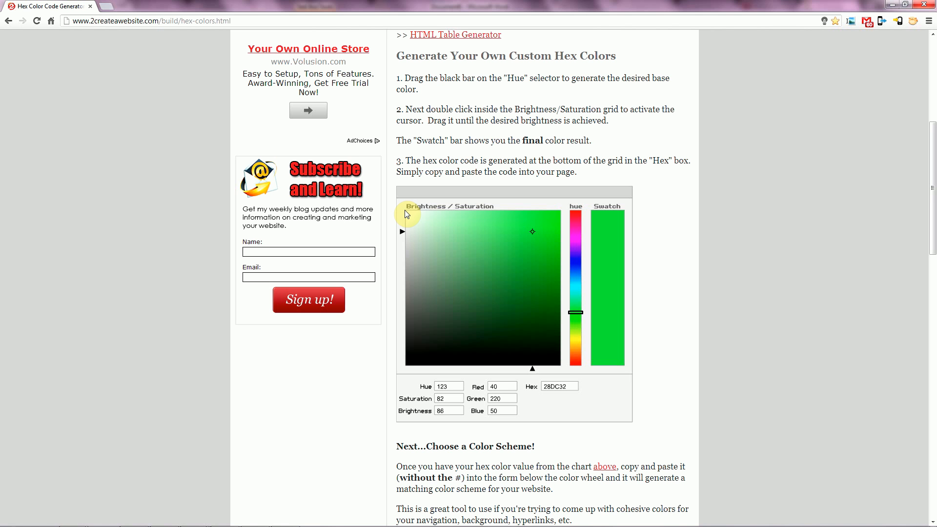
mouse_move(477, 398)
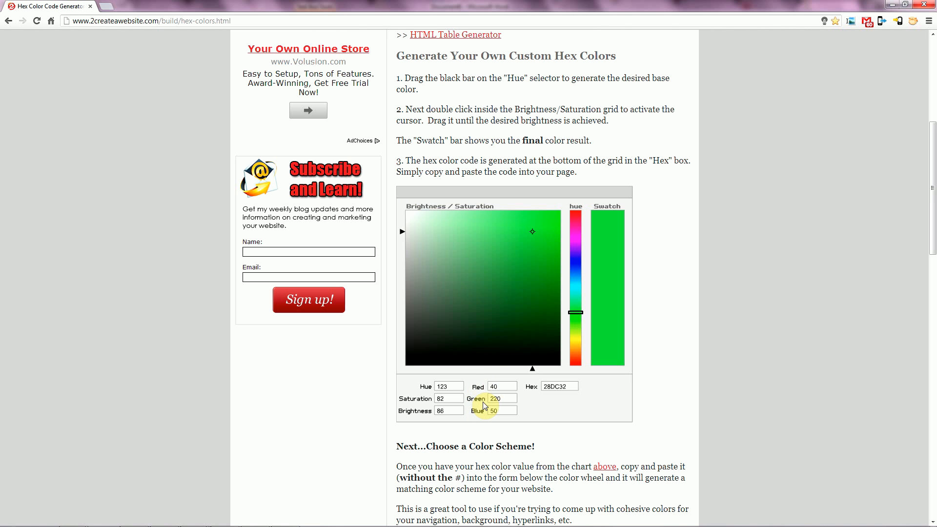
mouse_move(513, 418)
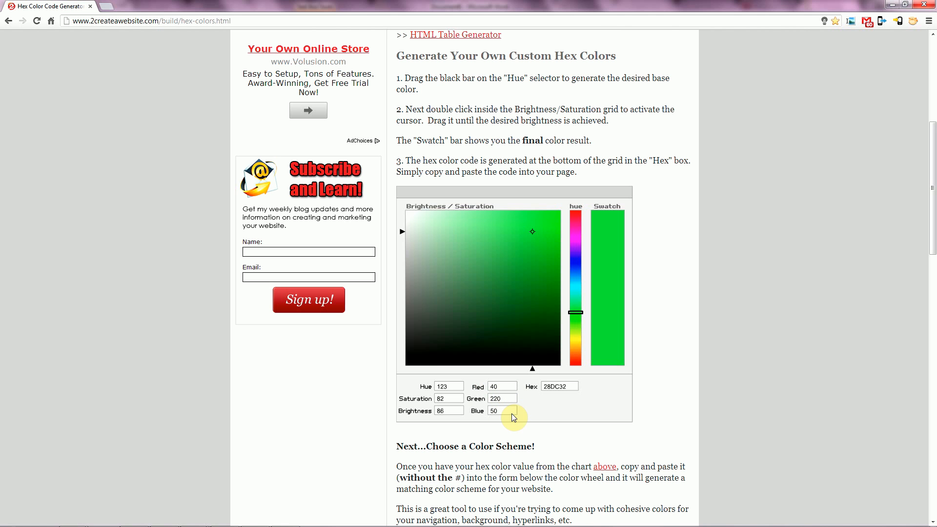
mouse_move(411, 366)
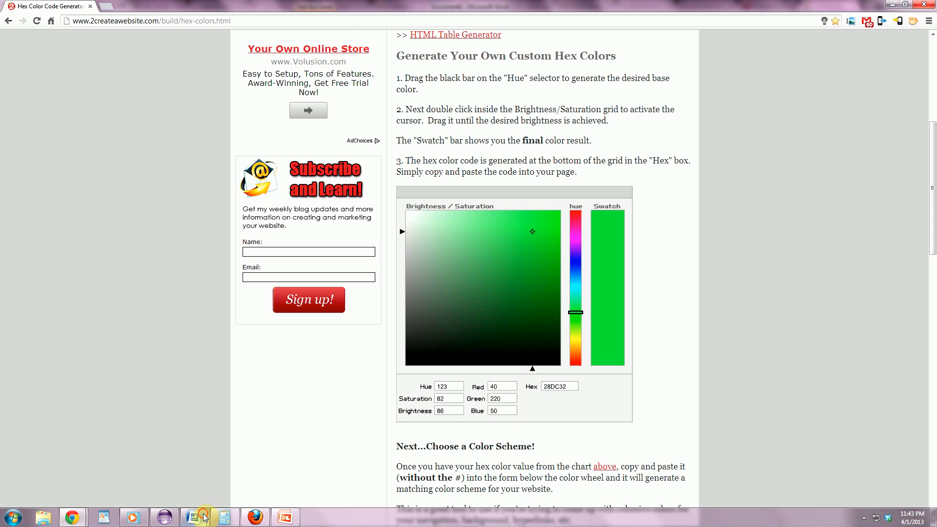
click(195, 517)
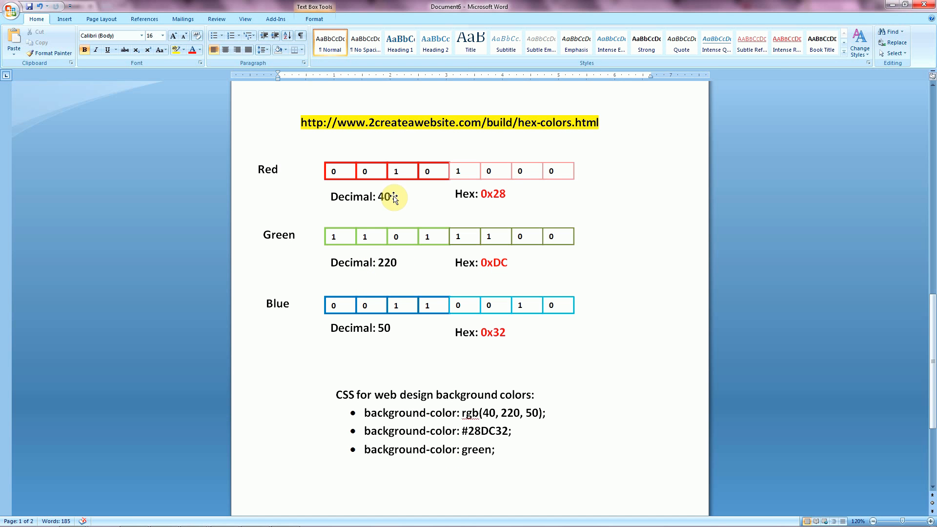
click(384, 197)
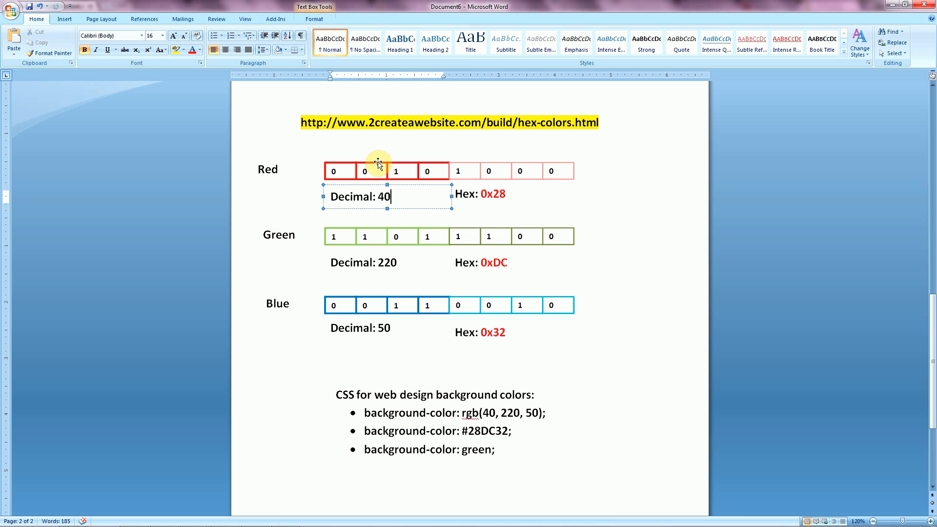
mouse_move(233, 460)
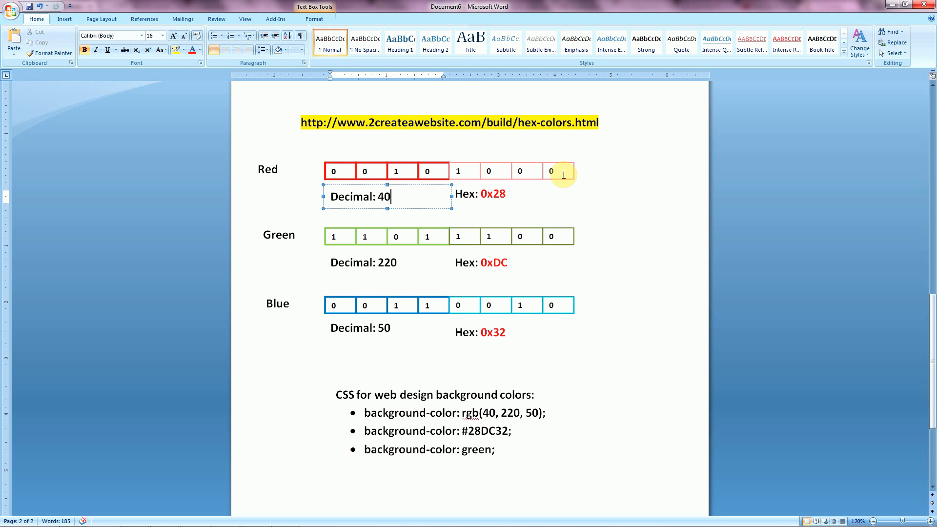
mouse_move(536, 158)
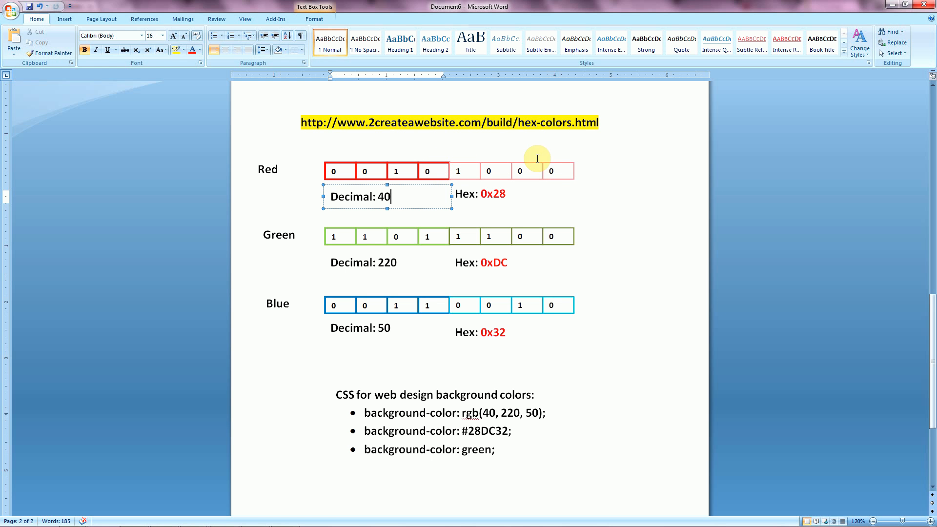
mouse_move(418, 164)
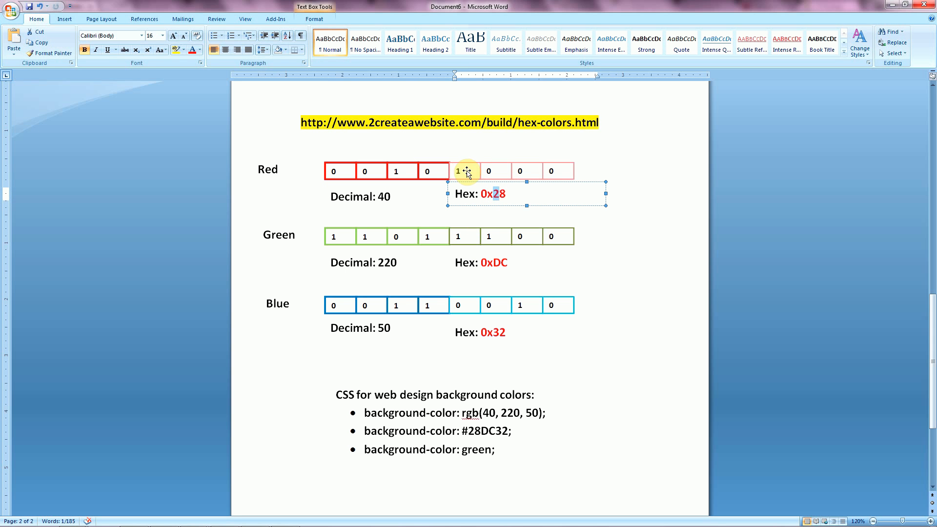
mouse_move(507, 190)
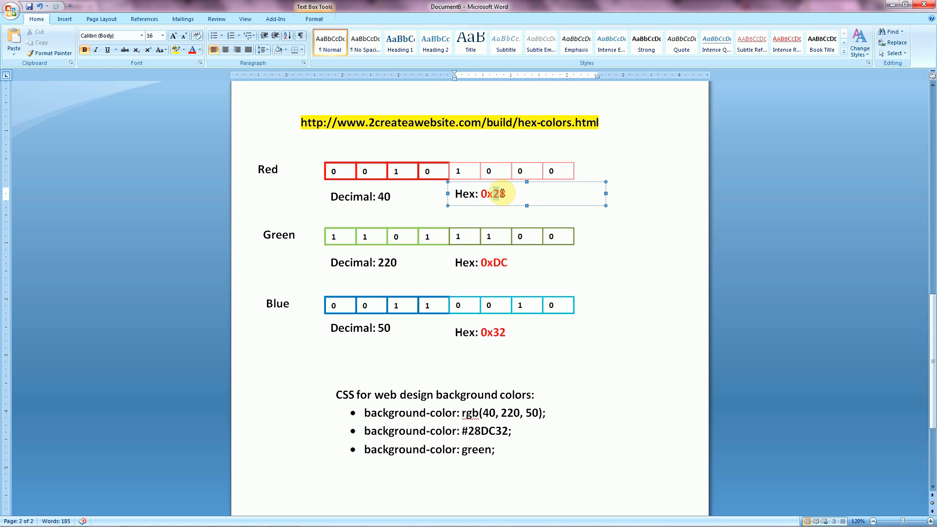
double_click(498, 194)
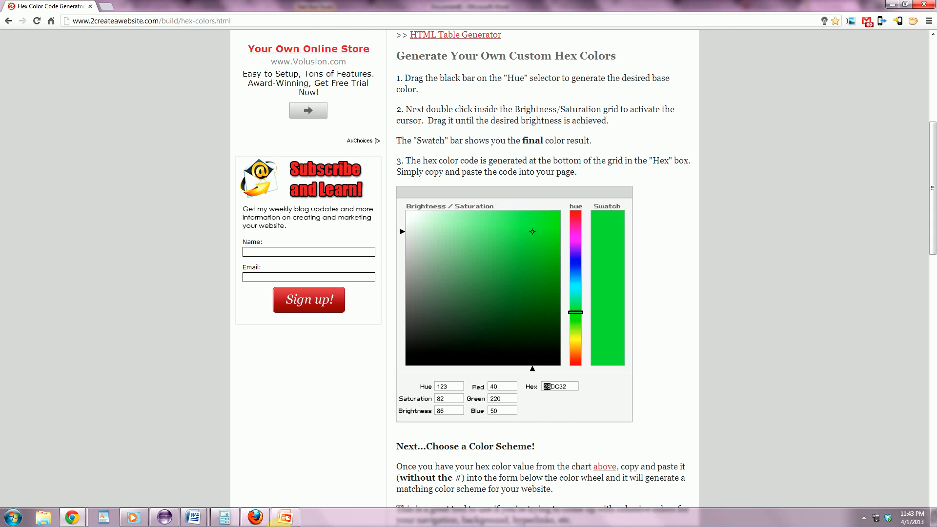
mouse_move(559, 403)
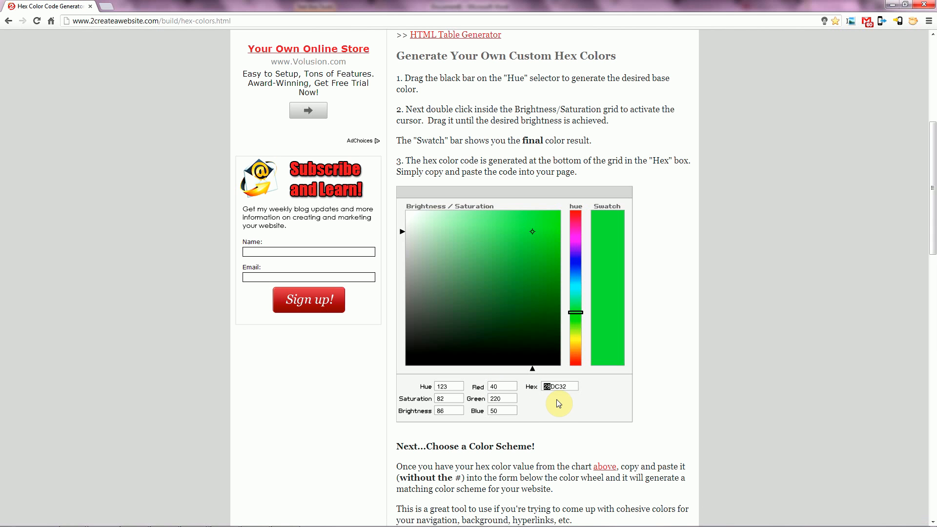
Highlight the Green value 220 in the hex color generator.
click(503, 398)
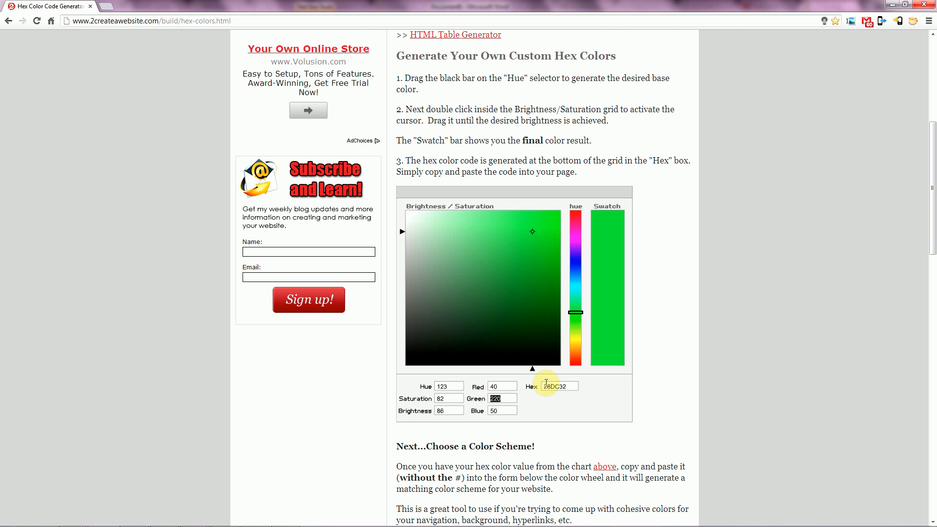
mouse_move(541, 396)
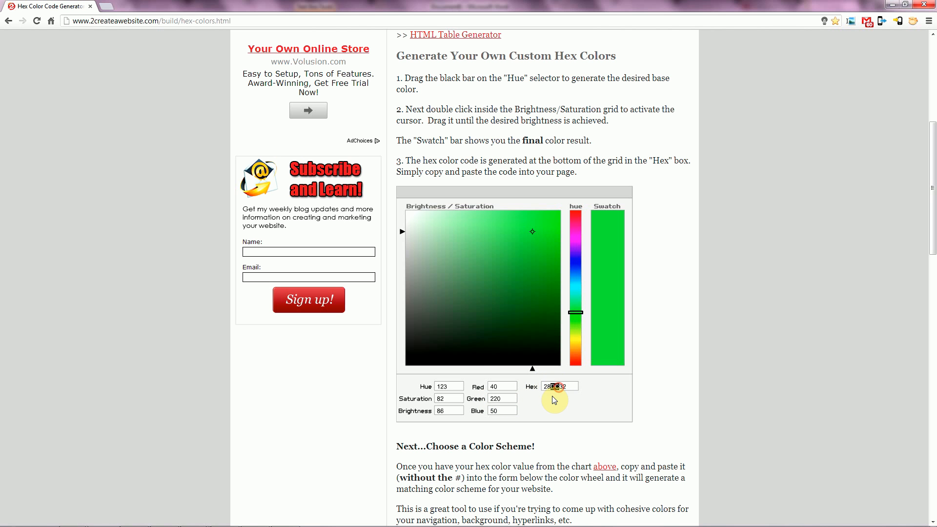
mouse_move(193, 515)
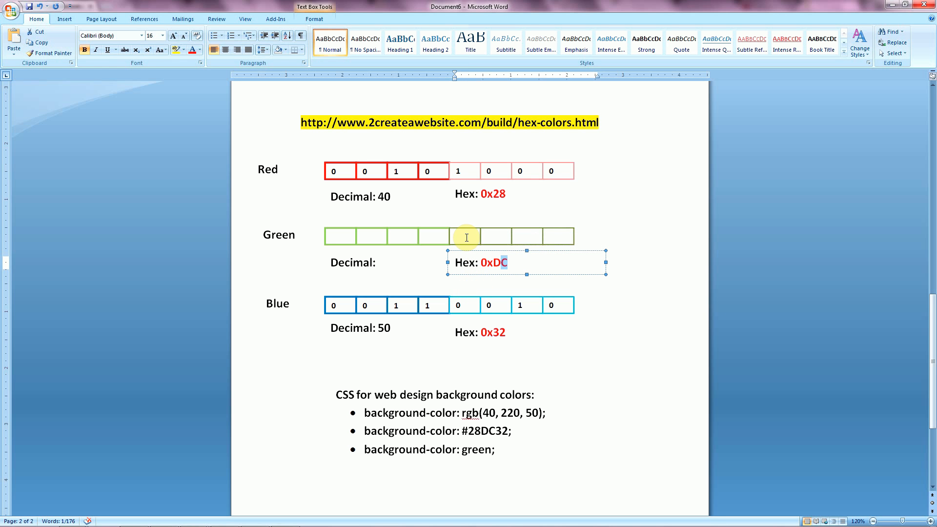
Fill the Green row's bit boxes to read 11011100.
text(1)
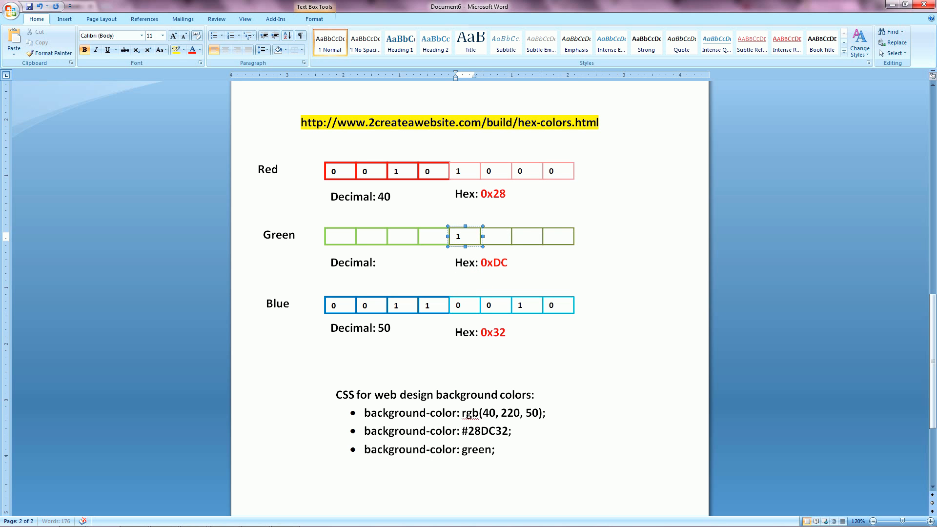
text(1)
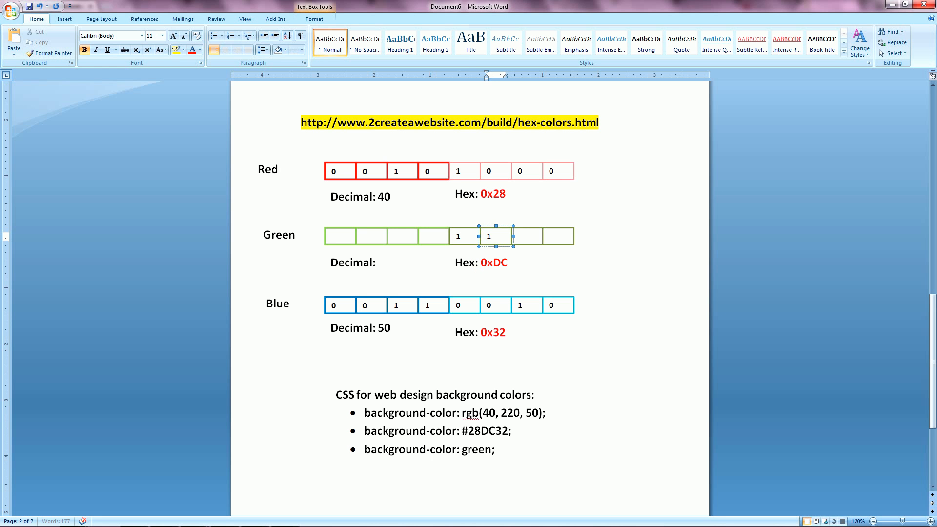
text(0)
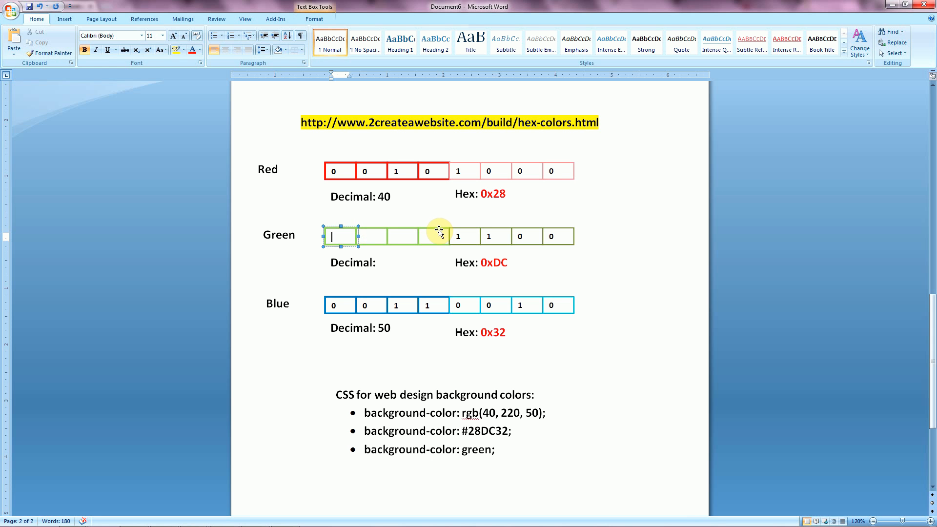
text(110)
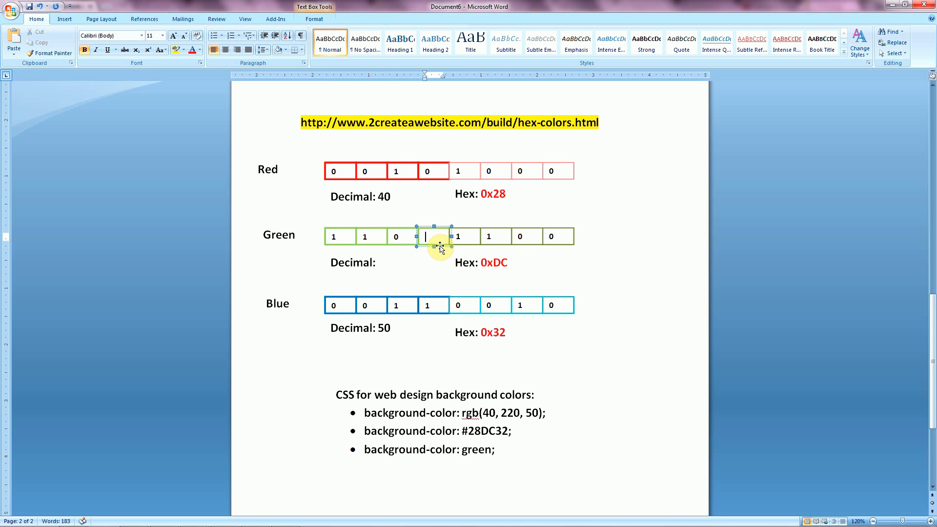
text(1)
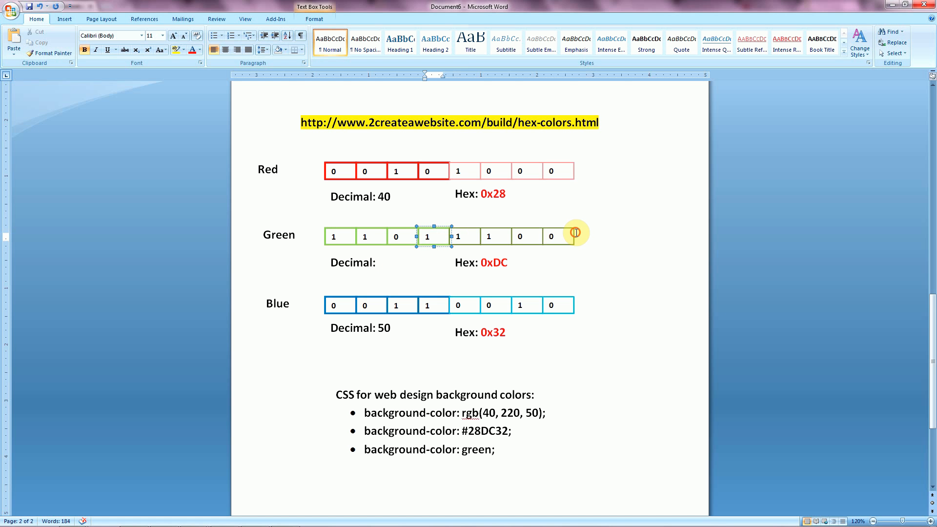
click(404, 260)
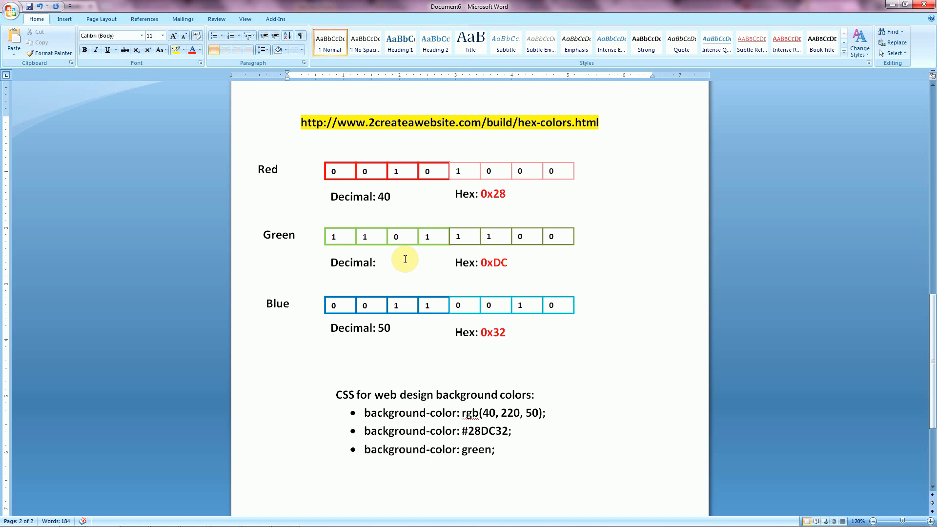
Enter 220 as the Green row's Decimal value.
click(401, 263)
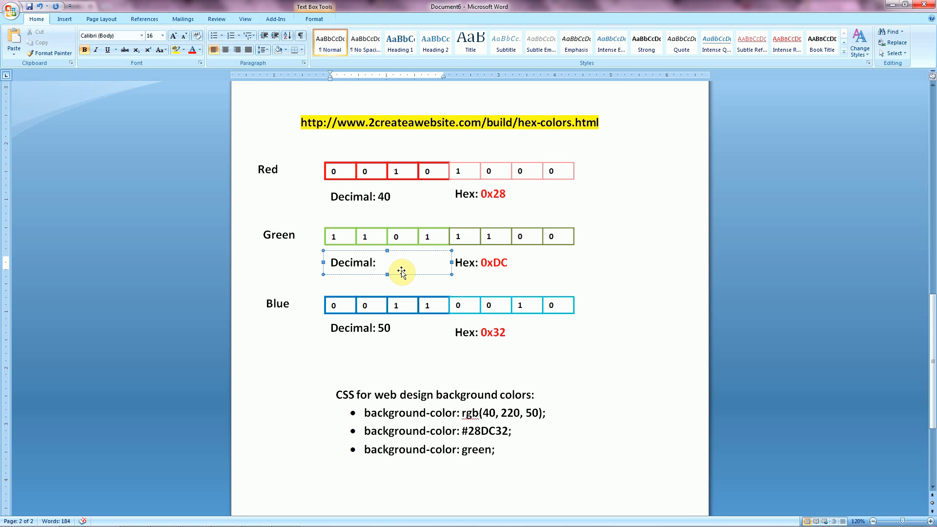
text(220)
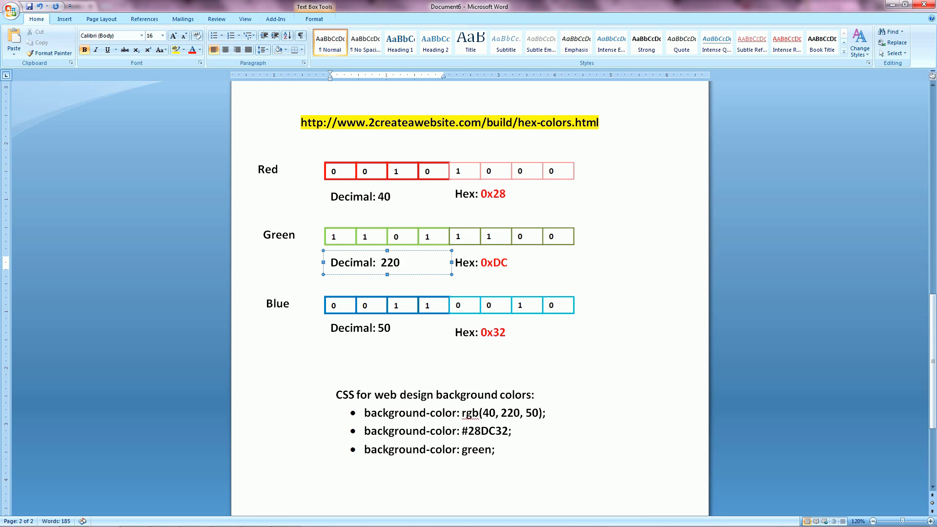
click(388, 328)
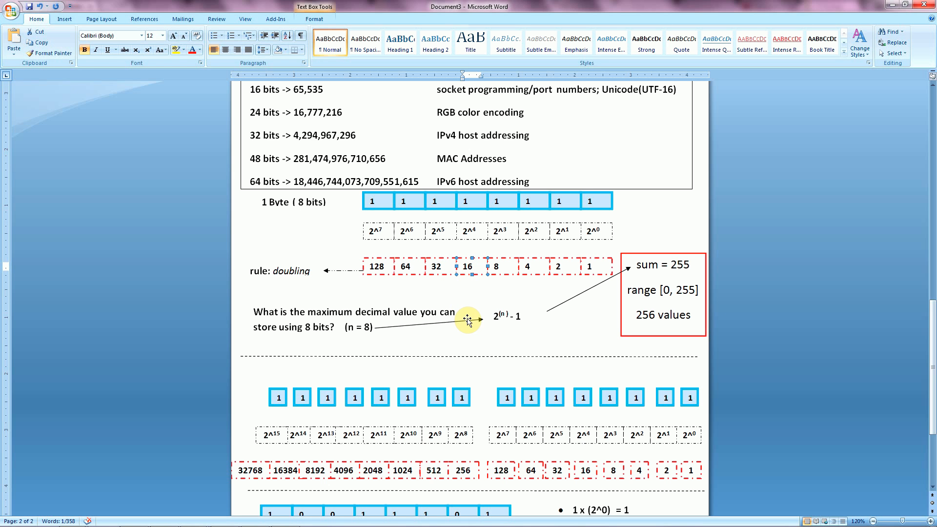
mouse_move(495, 295)
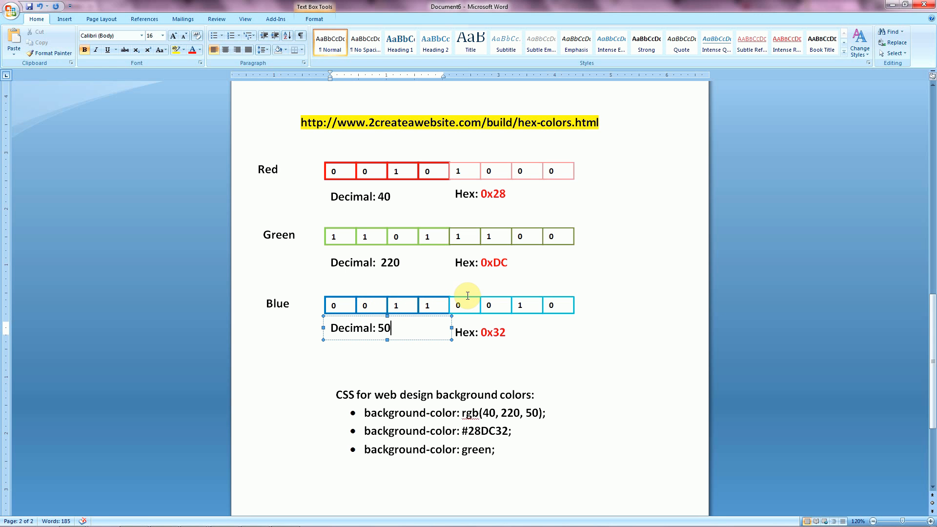
mouse_move(368, 356)
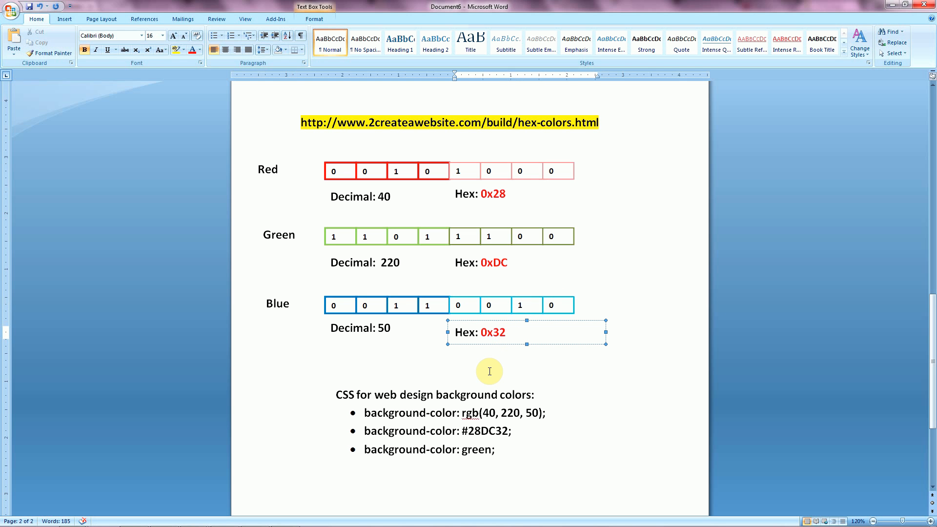
double_click(494, 334)
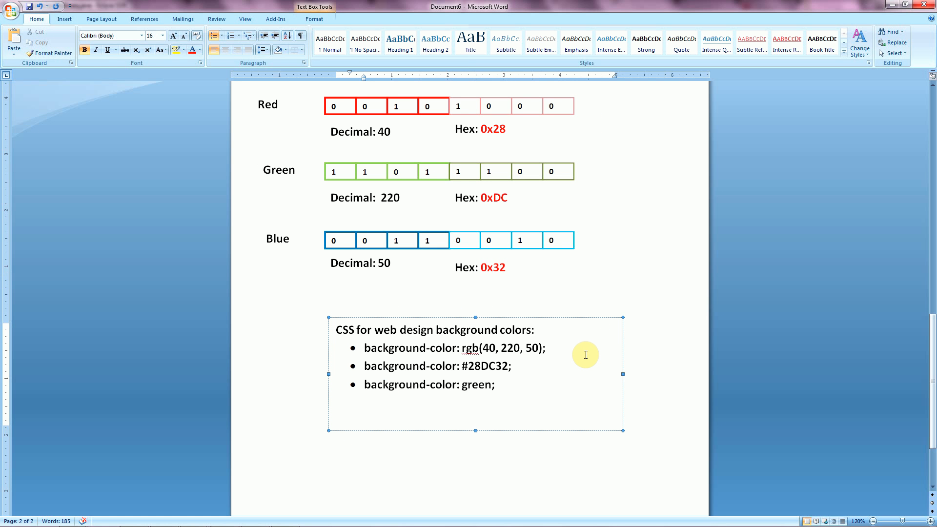
mouse_move(497, 352)
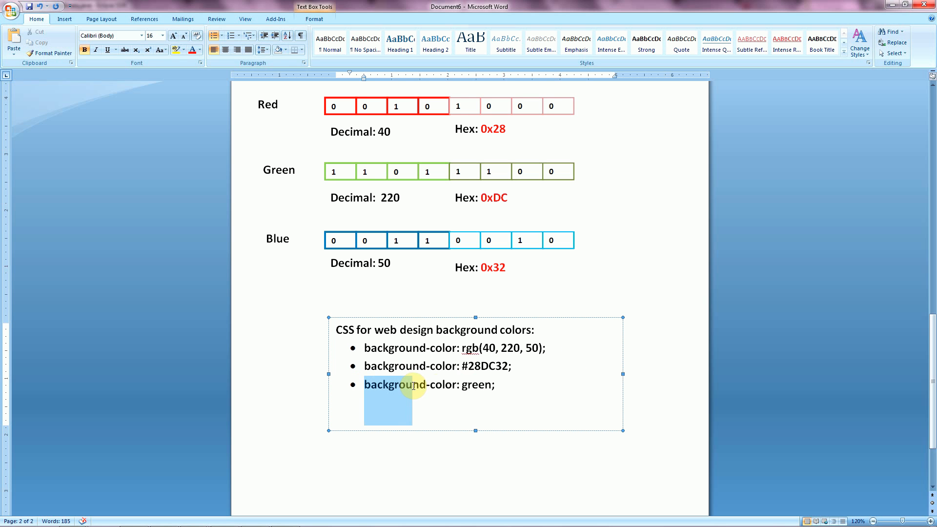
Highlight the background-color: green line and the hash sign before 28DC32 in the CSS examples.
drag(363, 385, 494, 385)
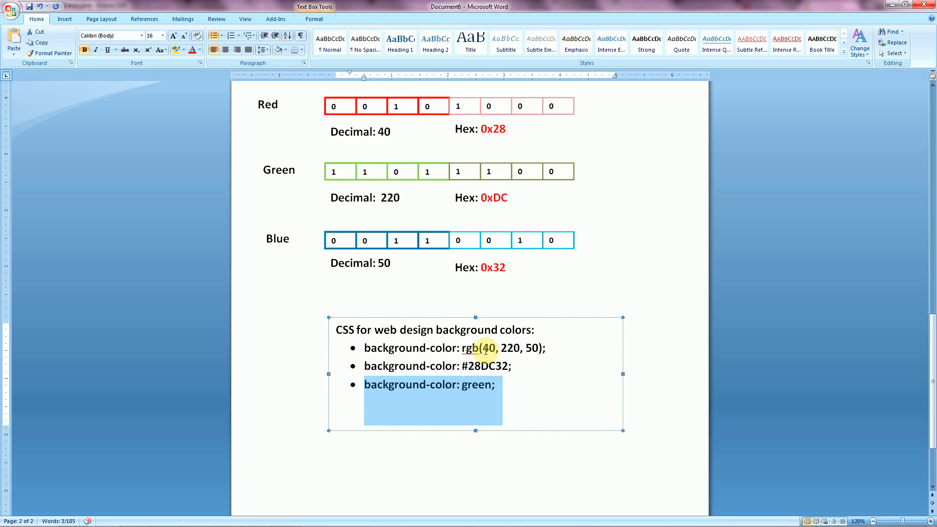
mouse_move(511, 371)
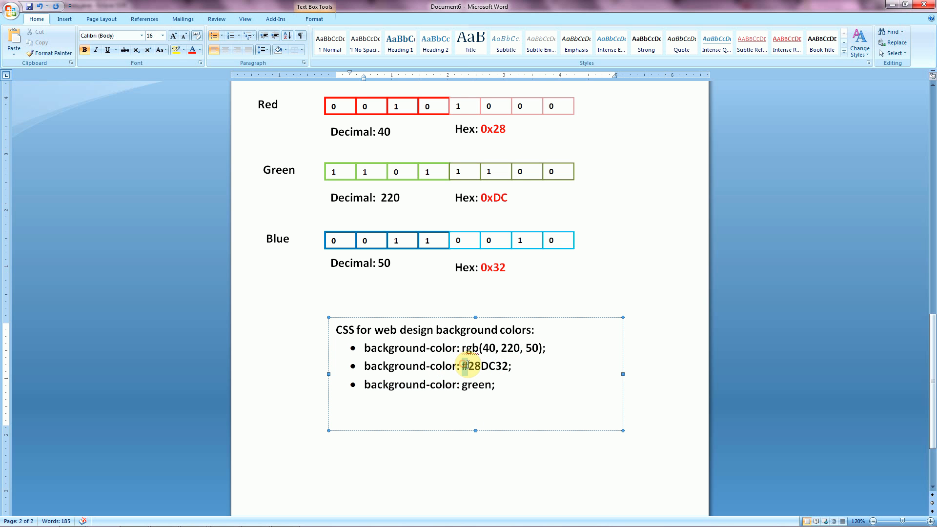
double_click(469, 366)
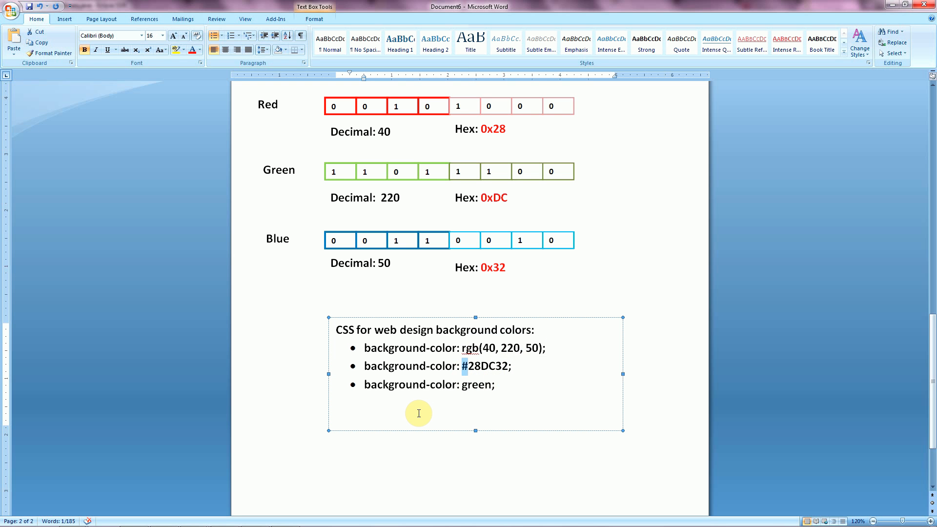
mouse_move(411, 411)
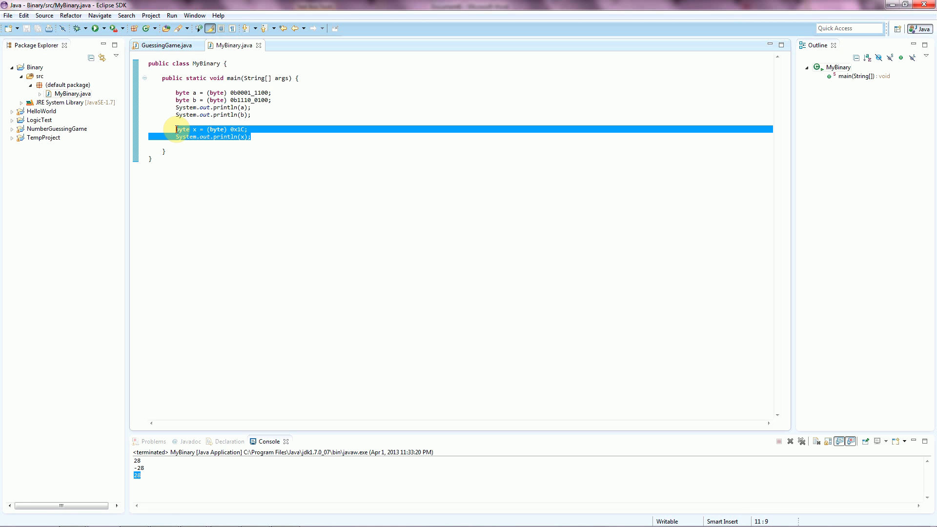
Replace the old lines with byte x = (byte) 0x1C;, correcting a mistyped 0x28.
key(Delete)
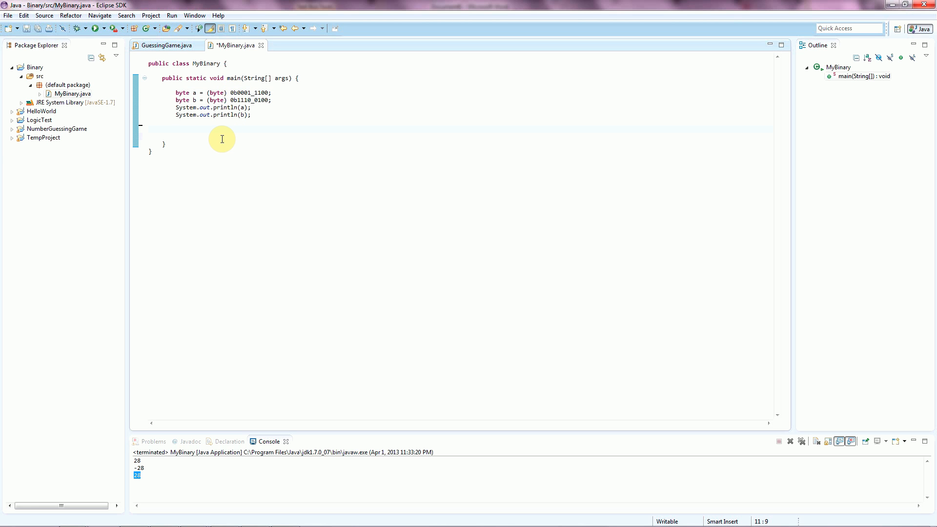
text(byte x =)
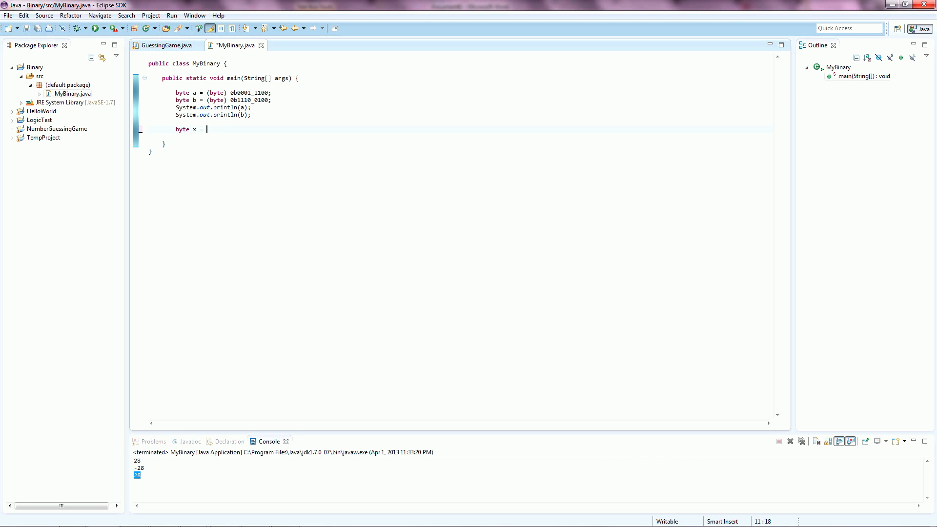
text((byte))
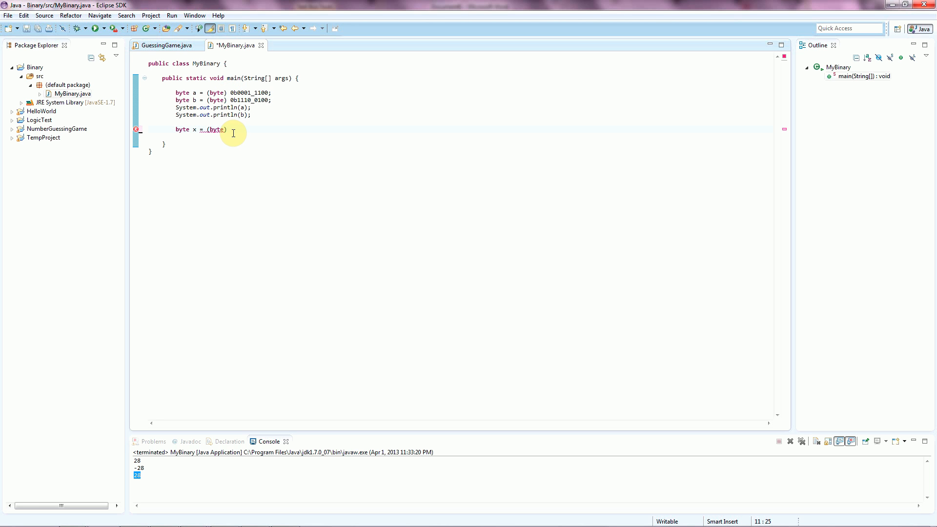
text(0x)
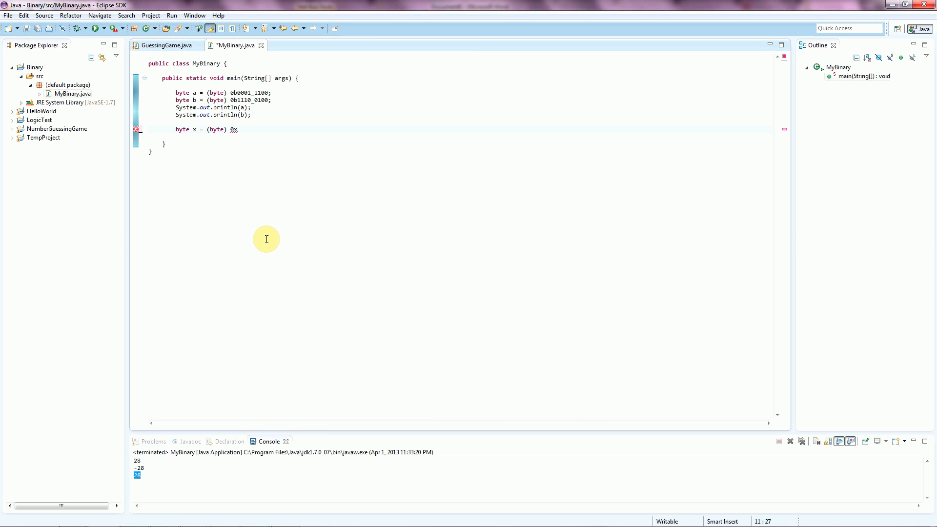
text(28)
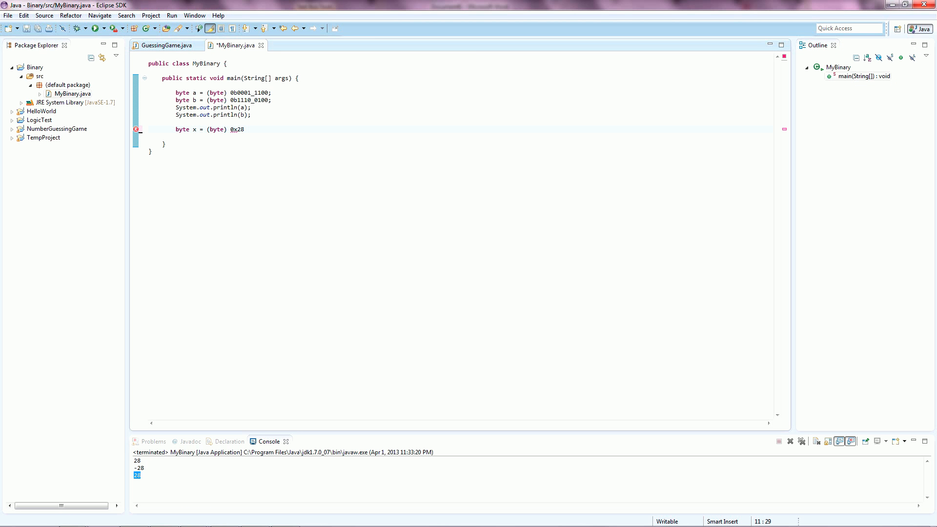
key(BackSpace)
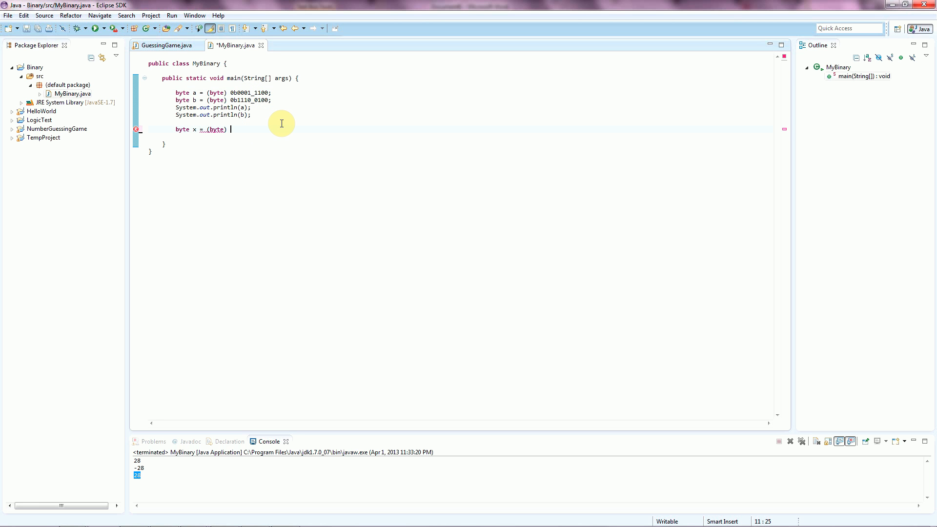
text(0)
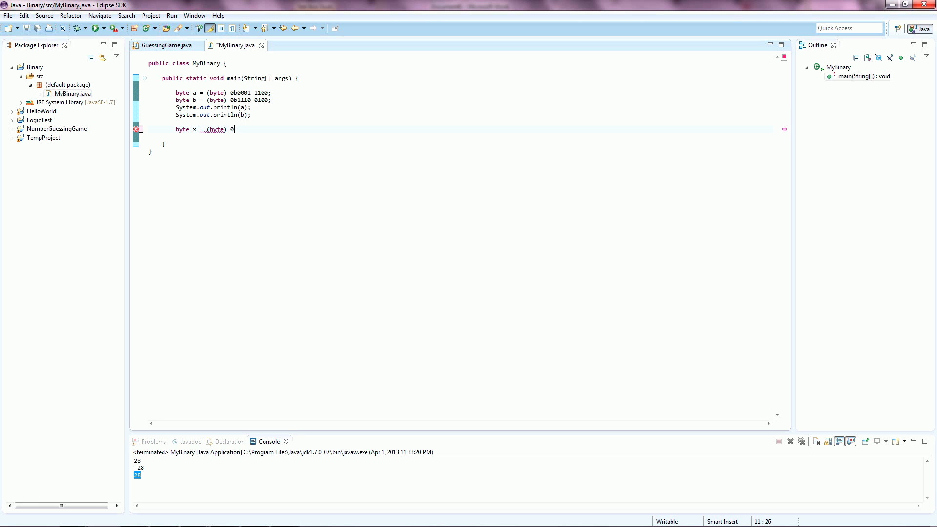
text(x1)
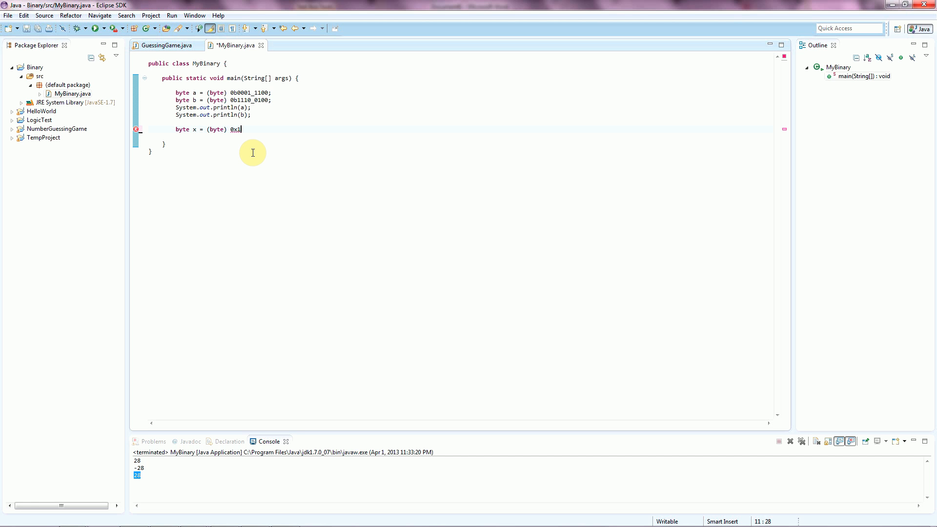
text(C;)
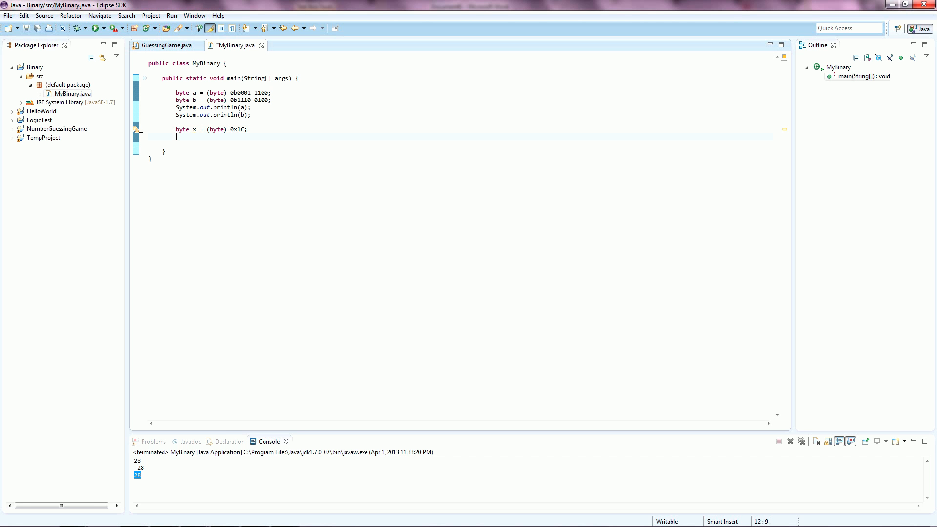
Add System.out.println(x); beneath the byte declaration.
text(System.out.println();)
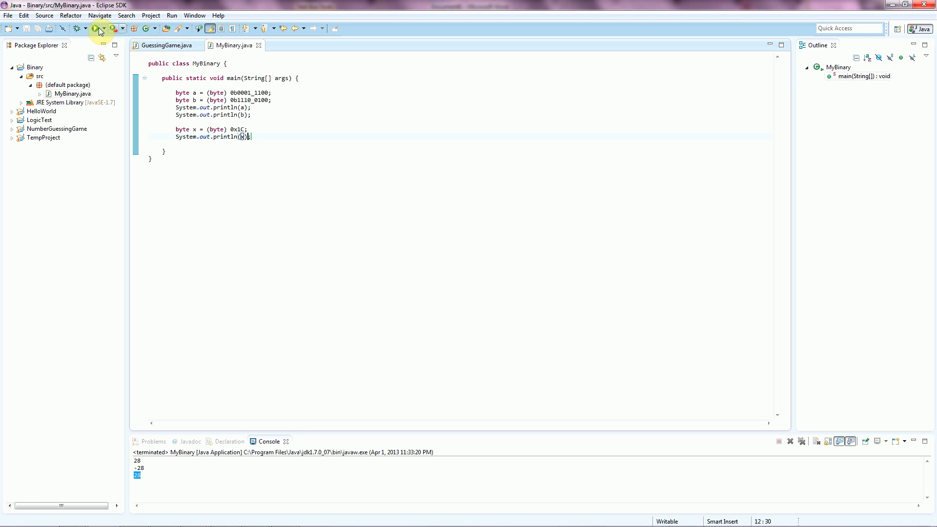
Run MyBinary.java so the console prints 28, -28, 28, and highlight the binary literal assigned to a.
click(100, 28)
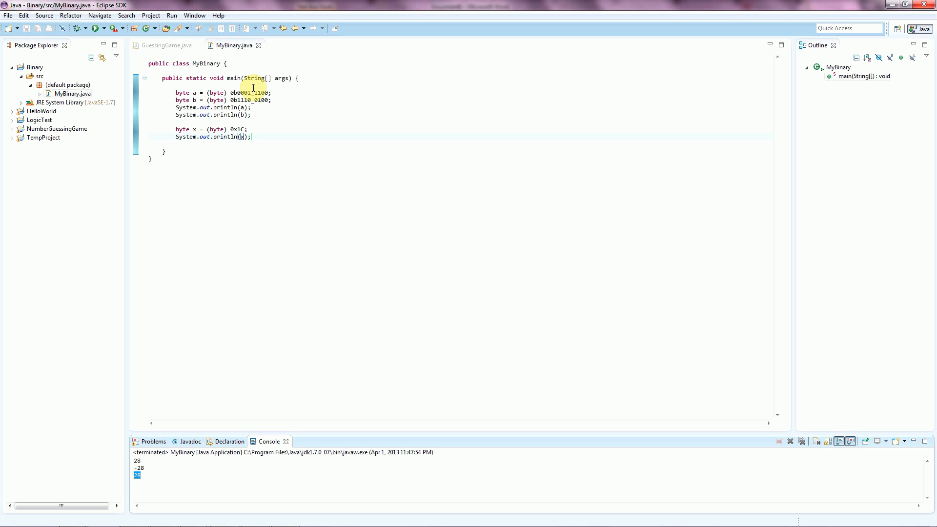
double_click(251, 91)
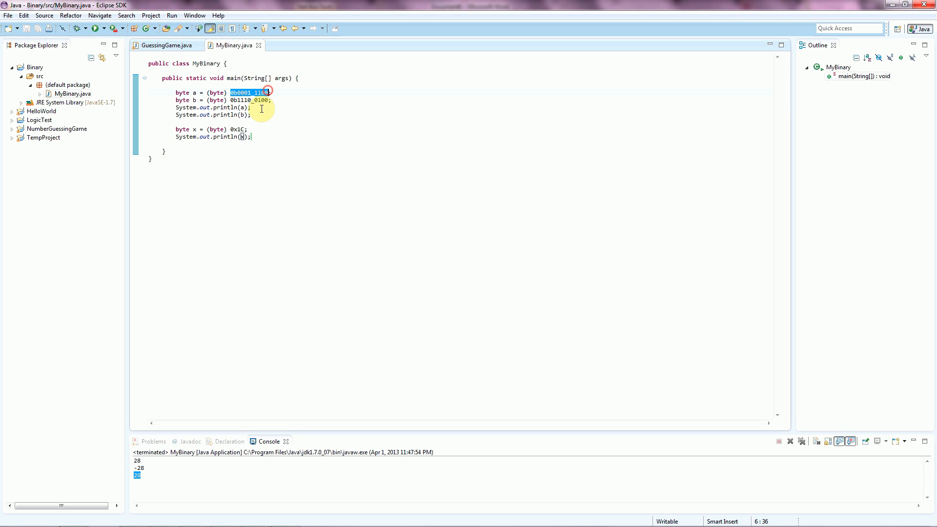
double_click(238, 129)
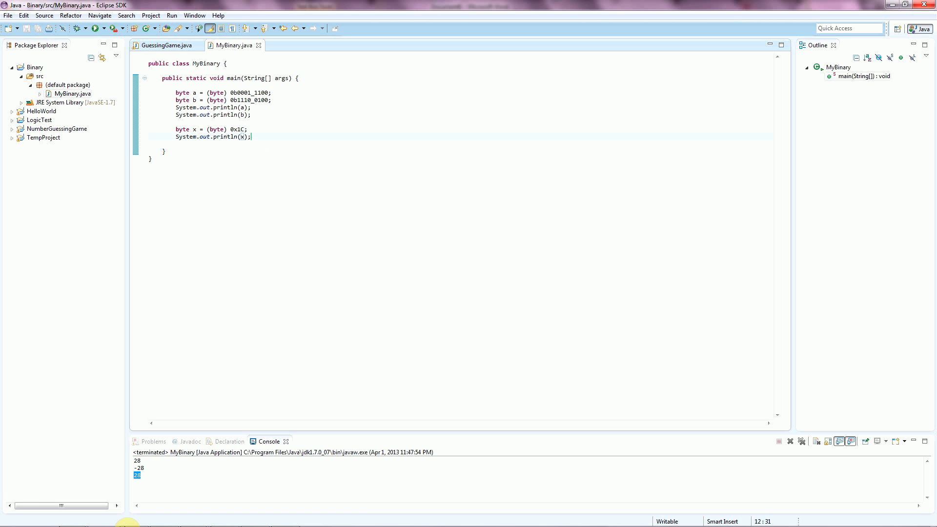
mouse_move(272, 136)
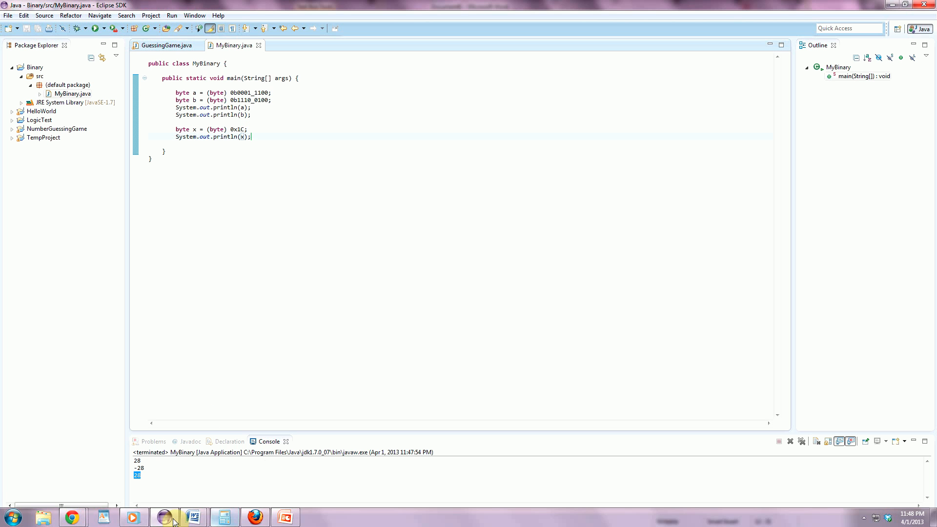
click(189, 516)
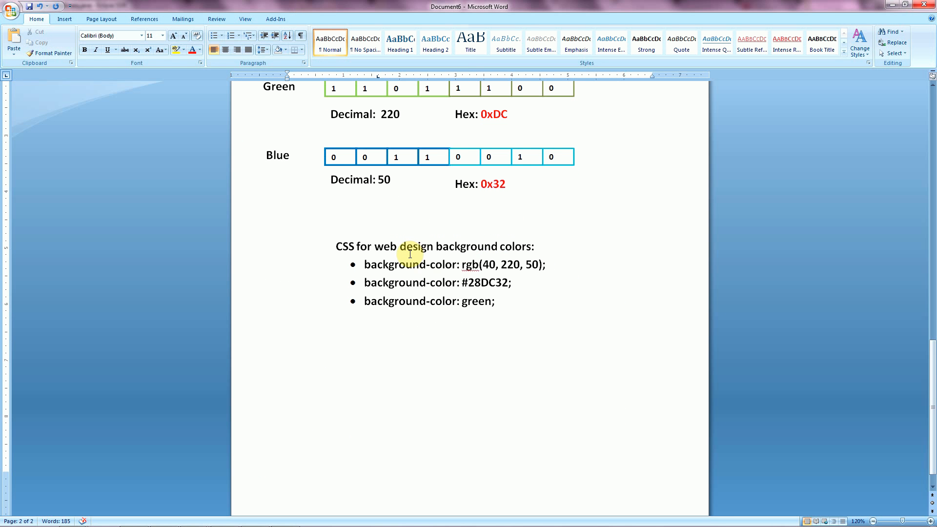
click(410, 254)
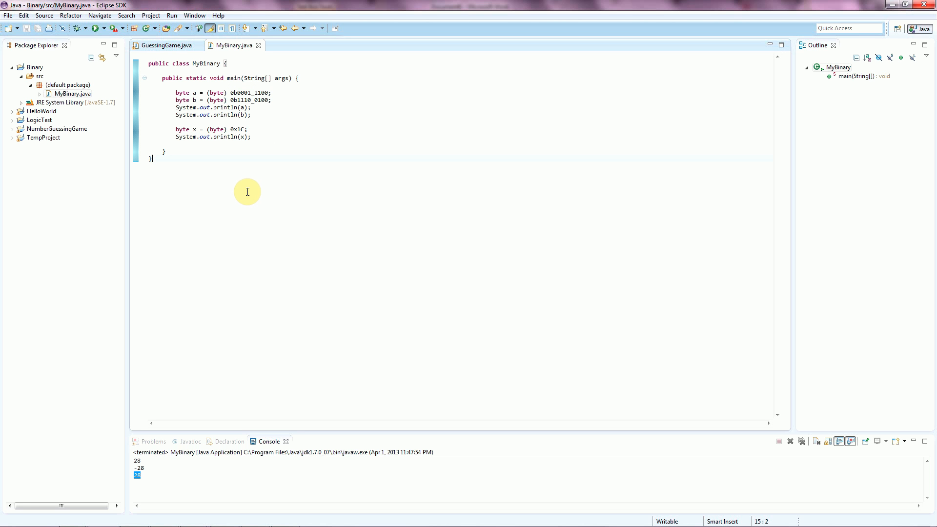
mouse_move(219, 164)
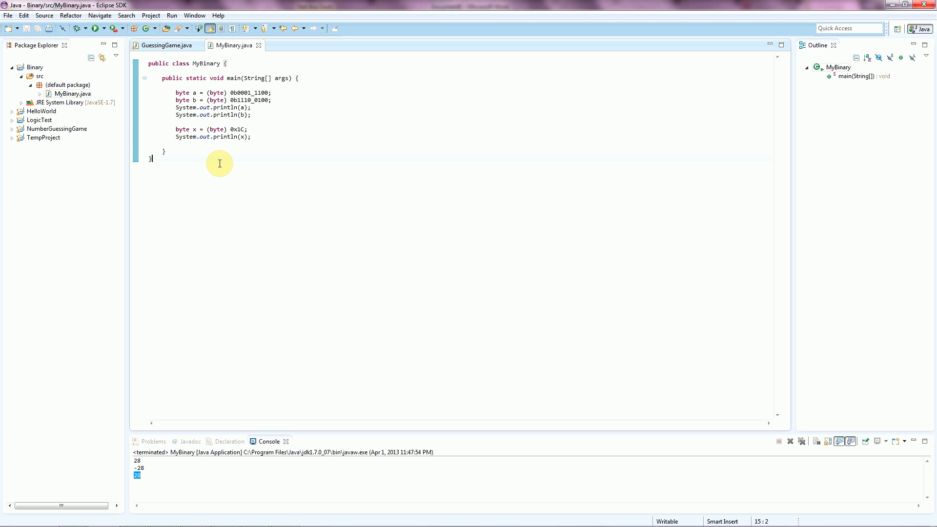